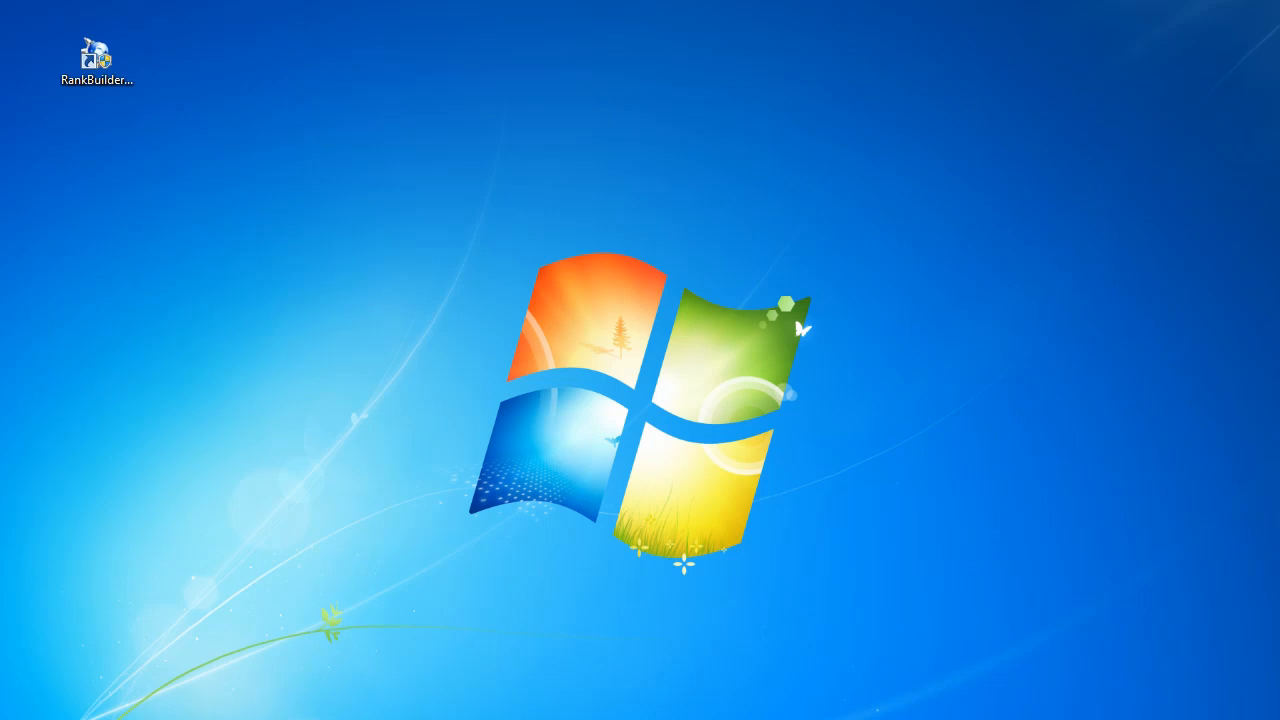
Launch Rank Builder NEO from its desktop shortcut and submit the Authentication login.
click(96, 60)
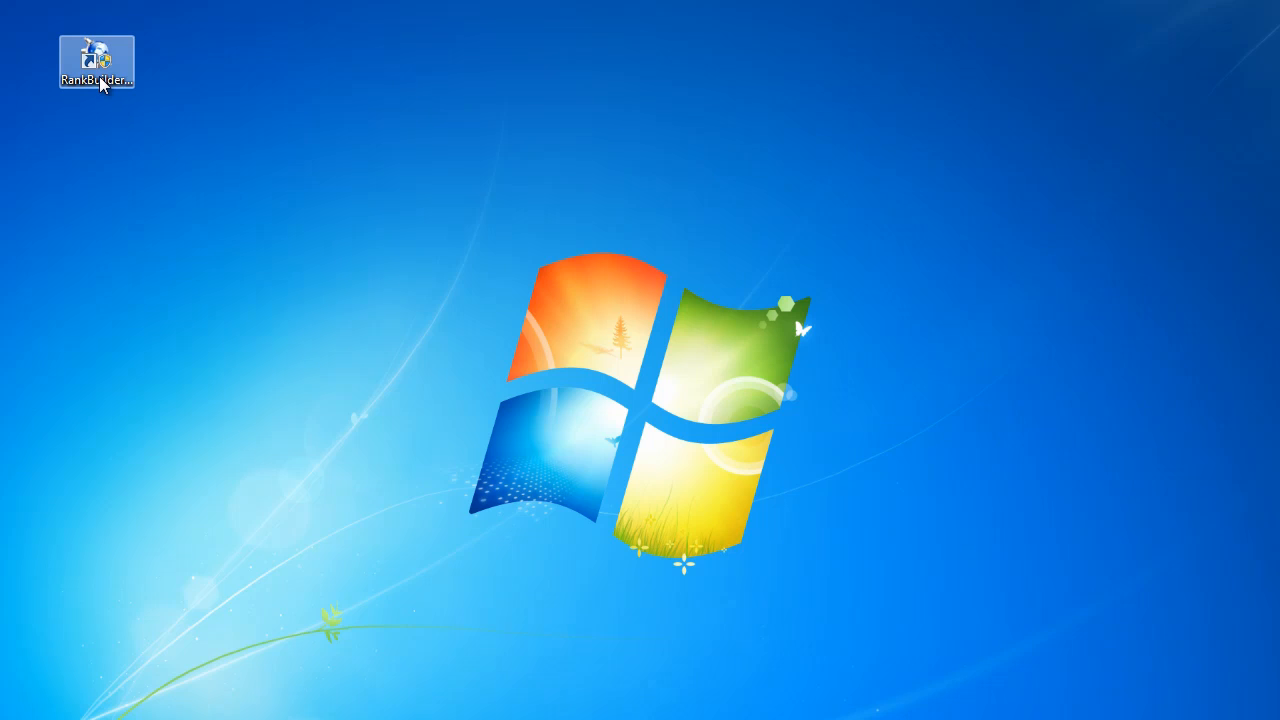
click(96, 58)
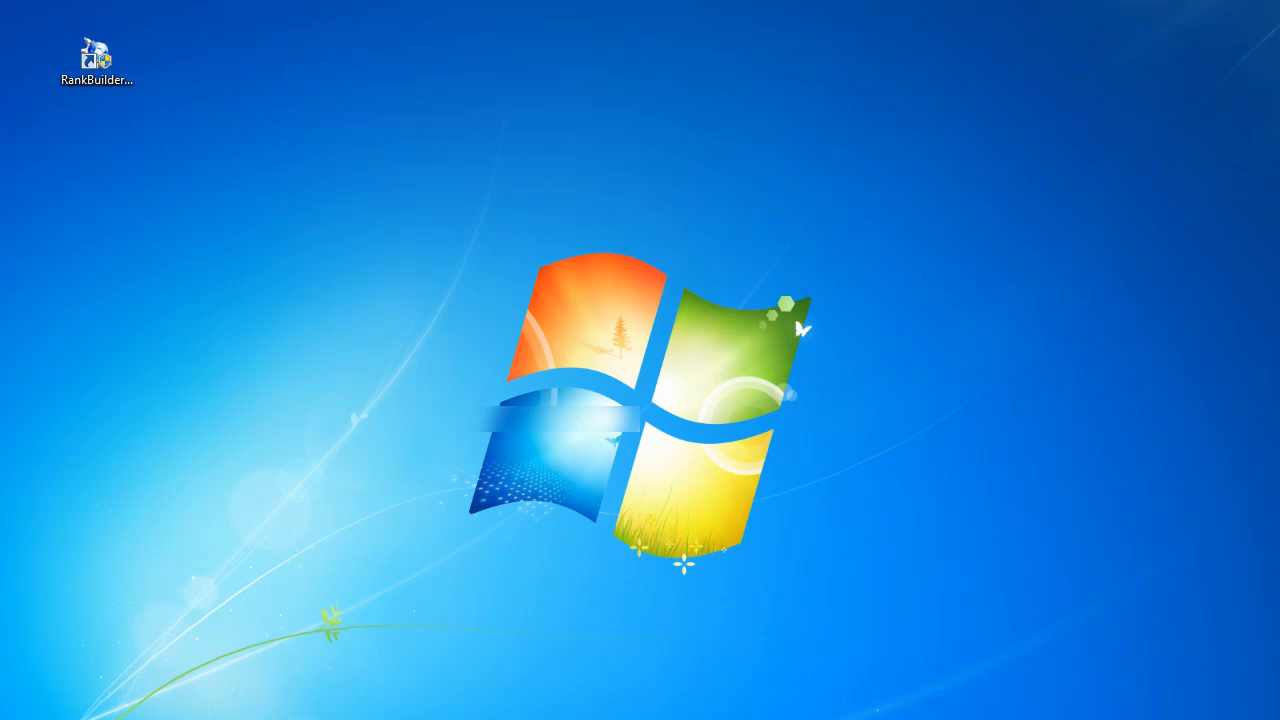
double_click(96, 55)
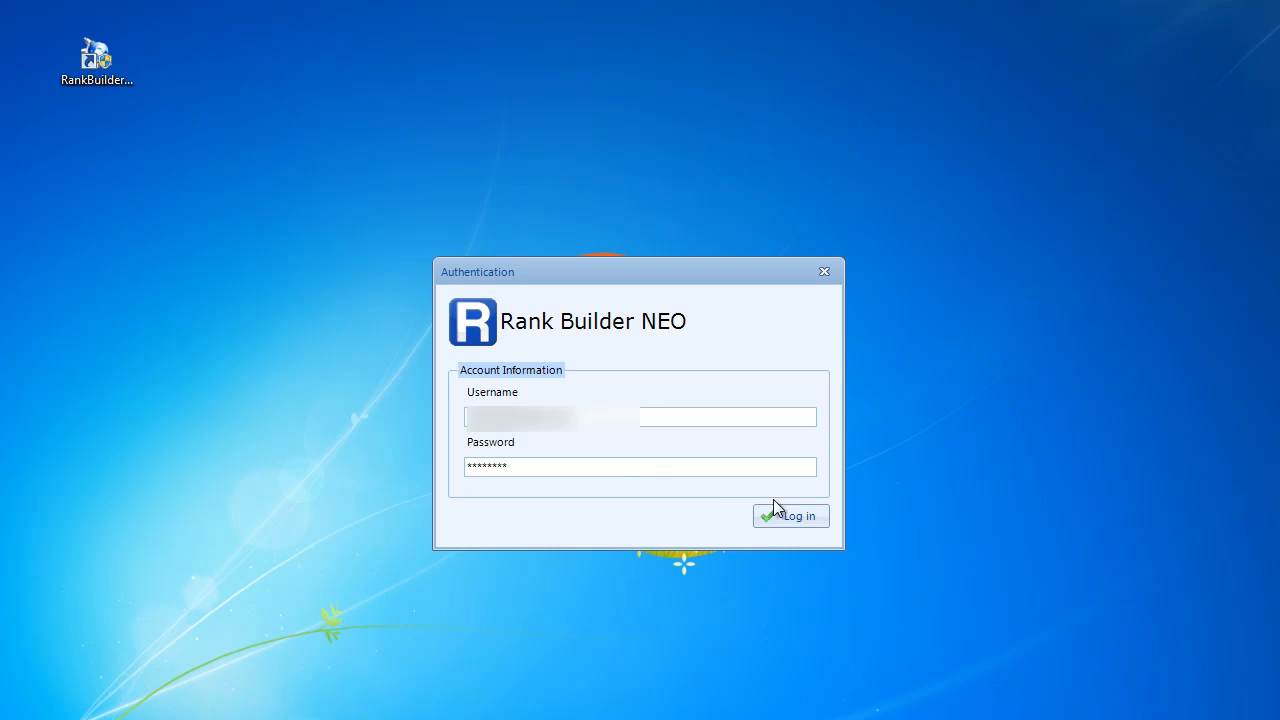
click(790, 515)
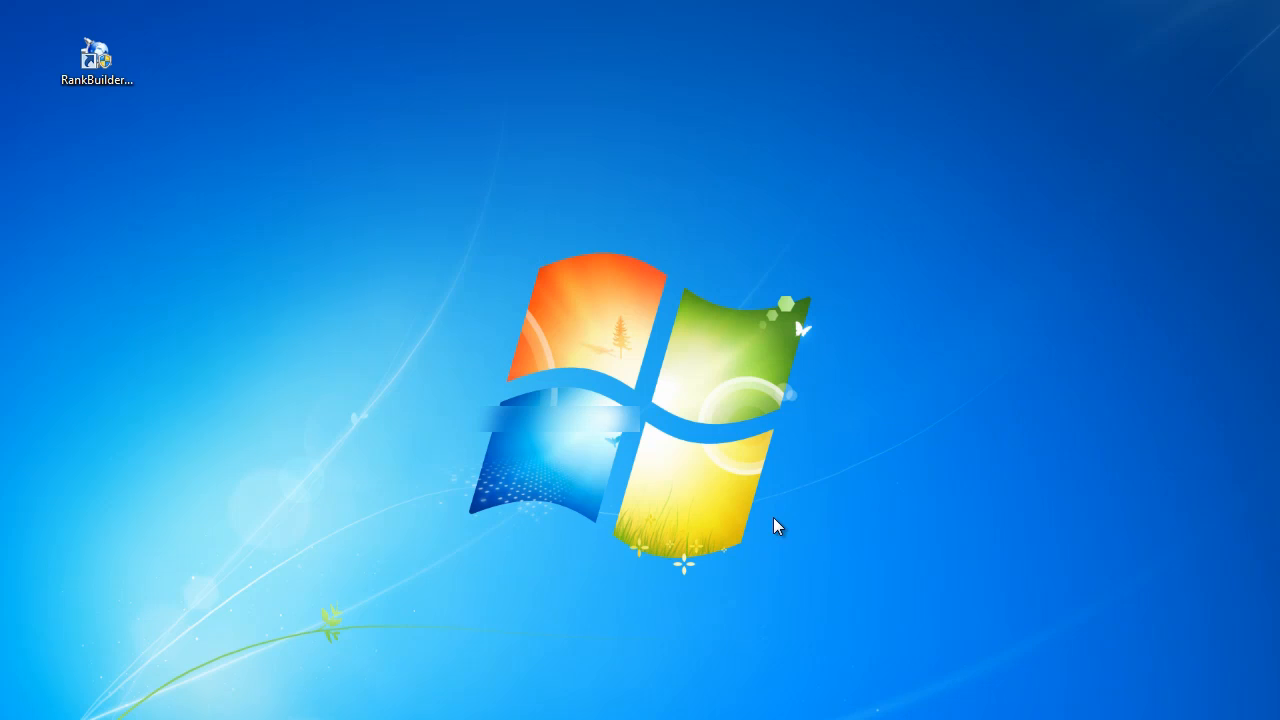
Open the Option dialog on the Captcha Services tab listing the solving providers.
double_click(96, 56)
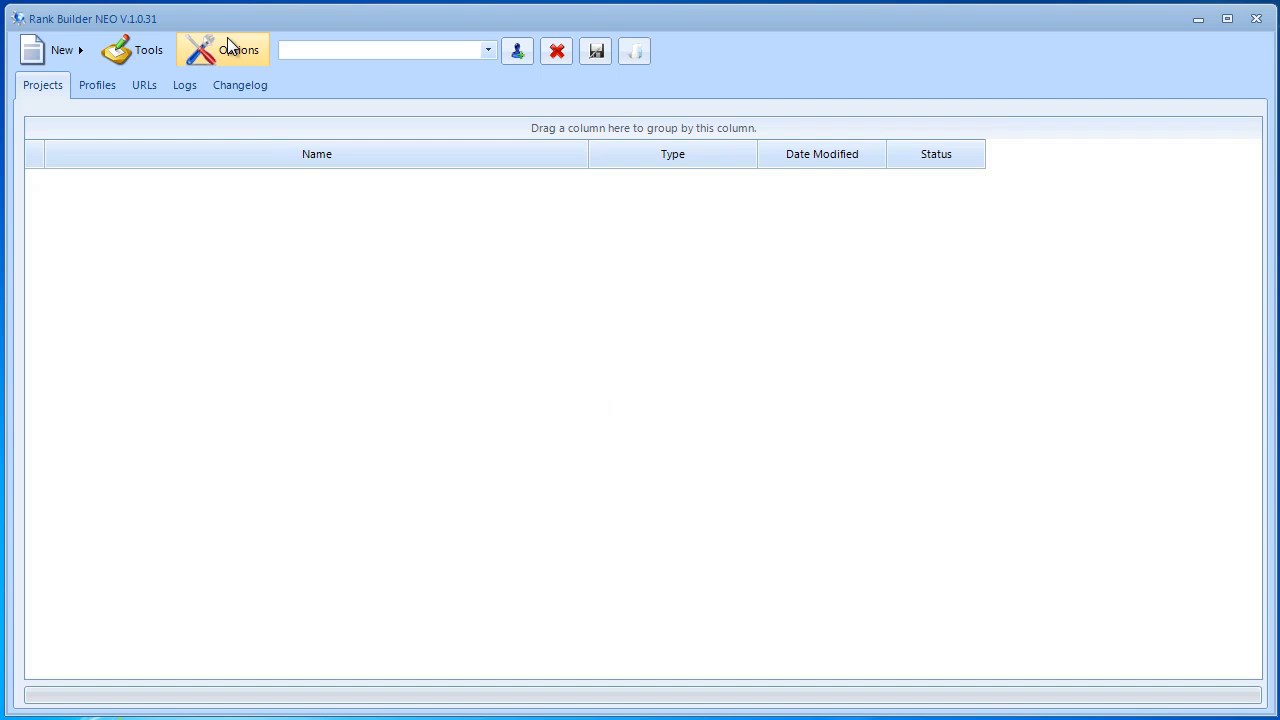
click(222, 49)
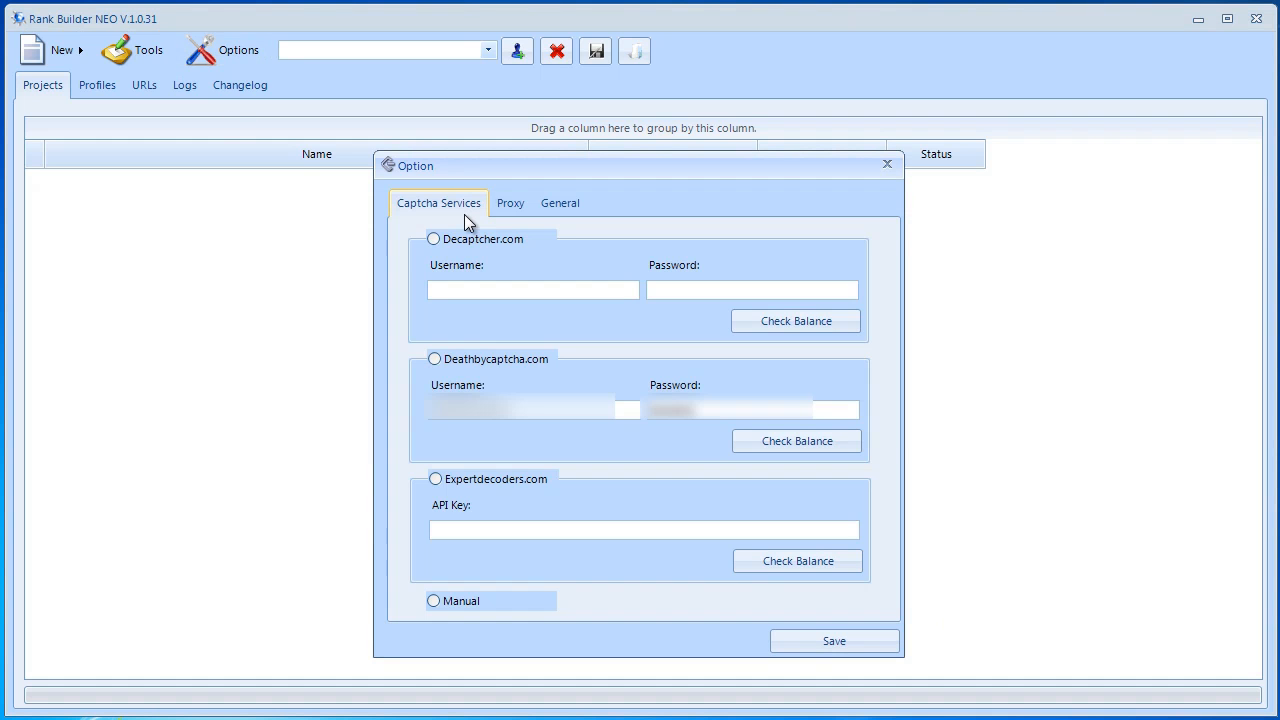
mouse_move(458, 220)
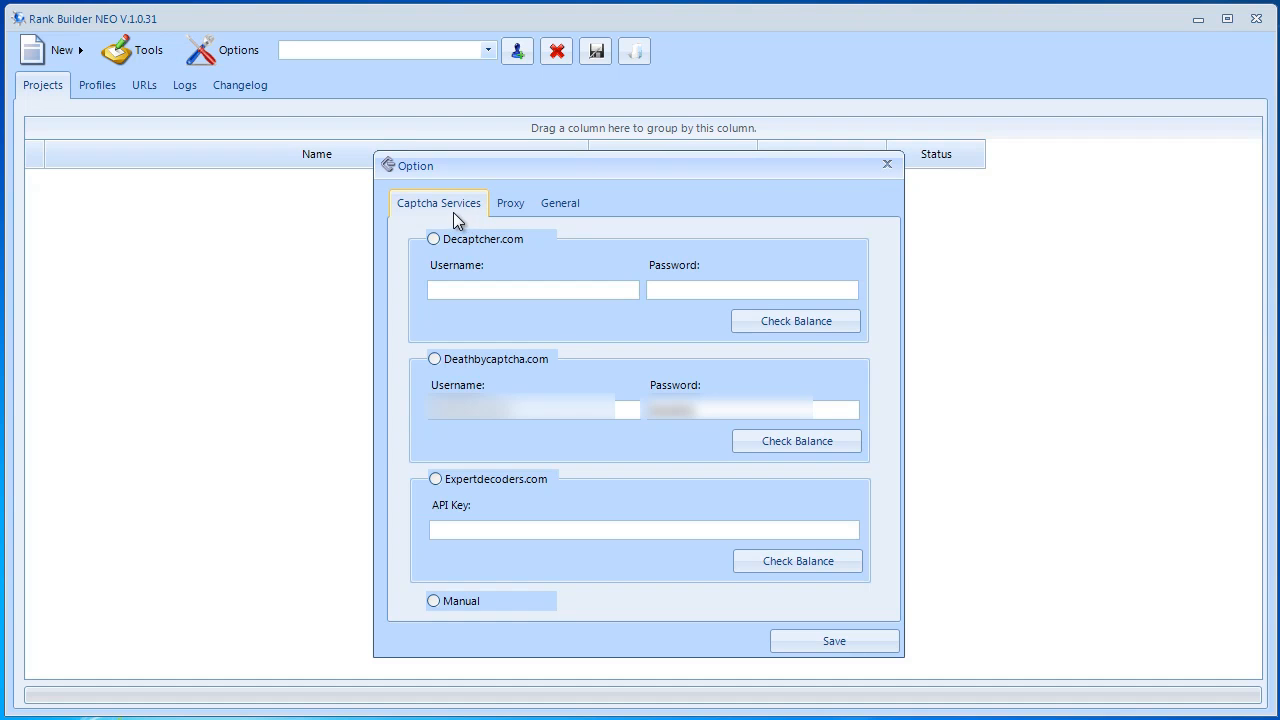
mouse_move(608, 199)
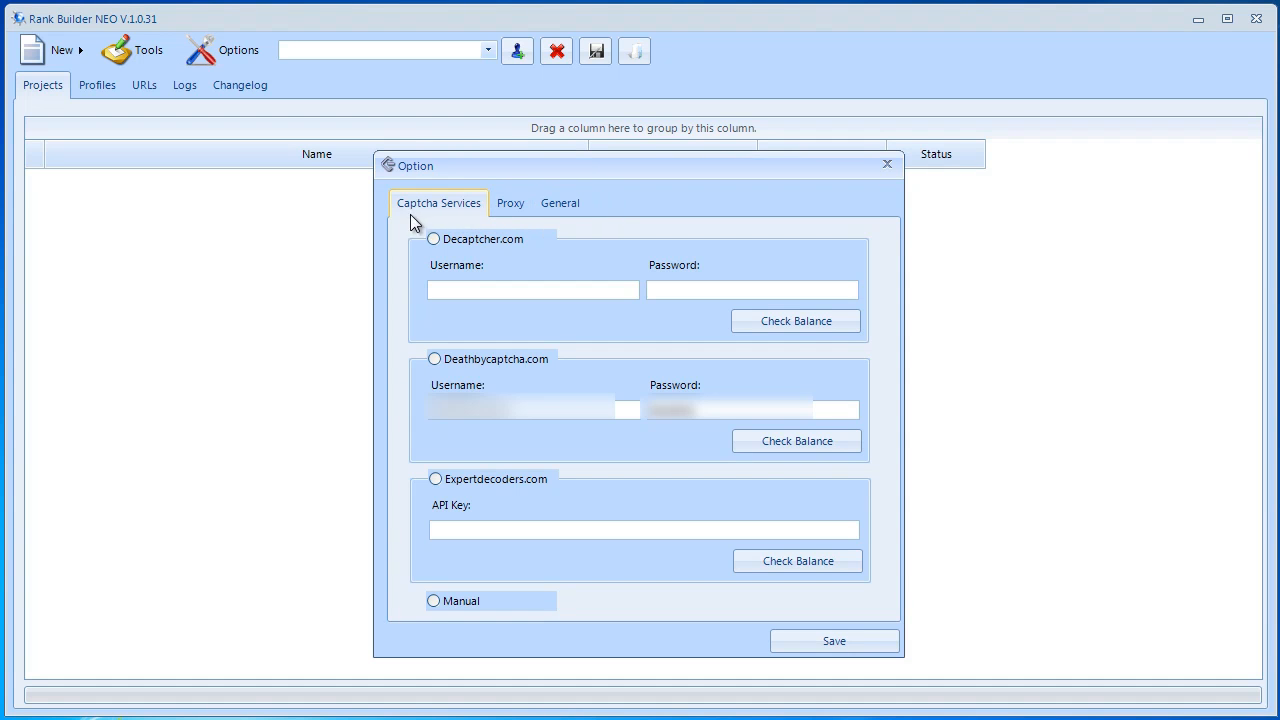
mouse_move(405, 248)
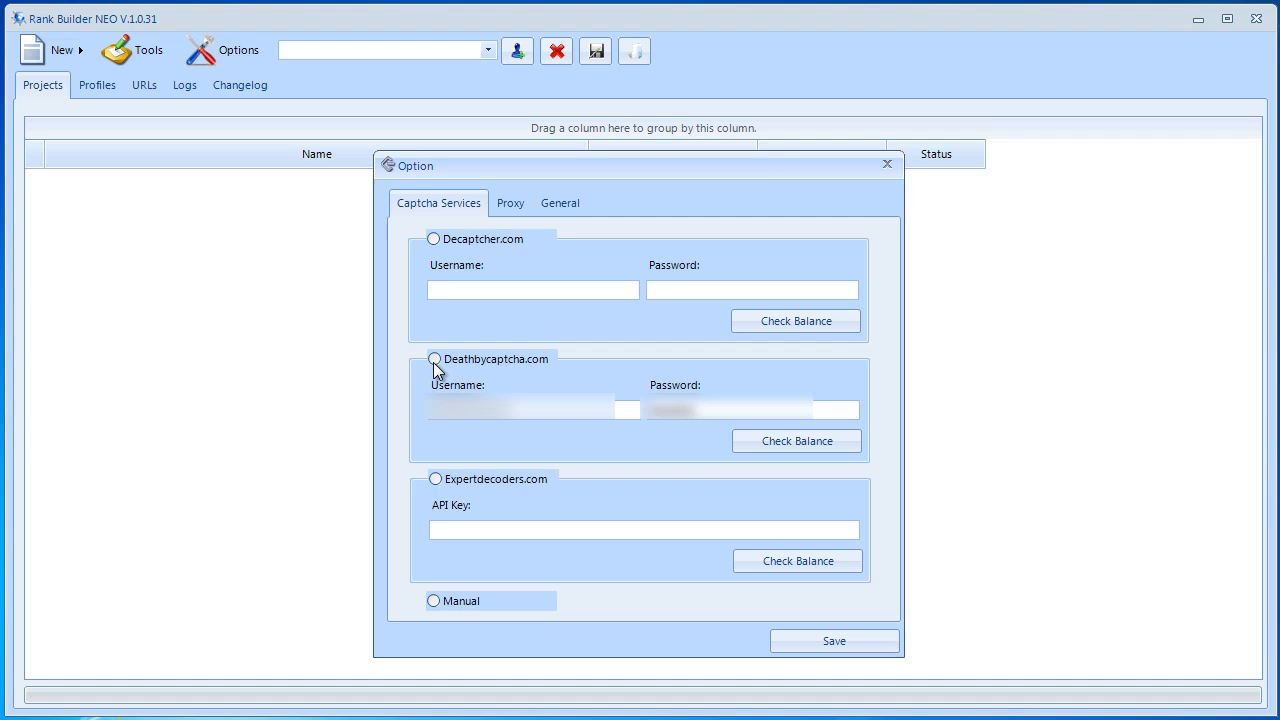
mouse_move(597, 490)
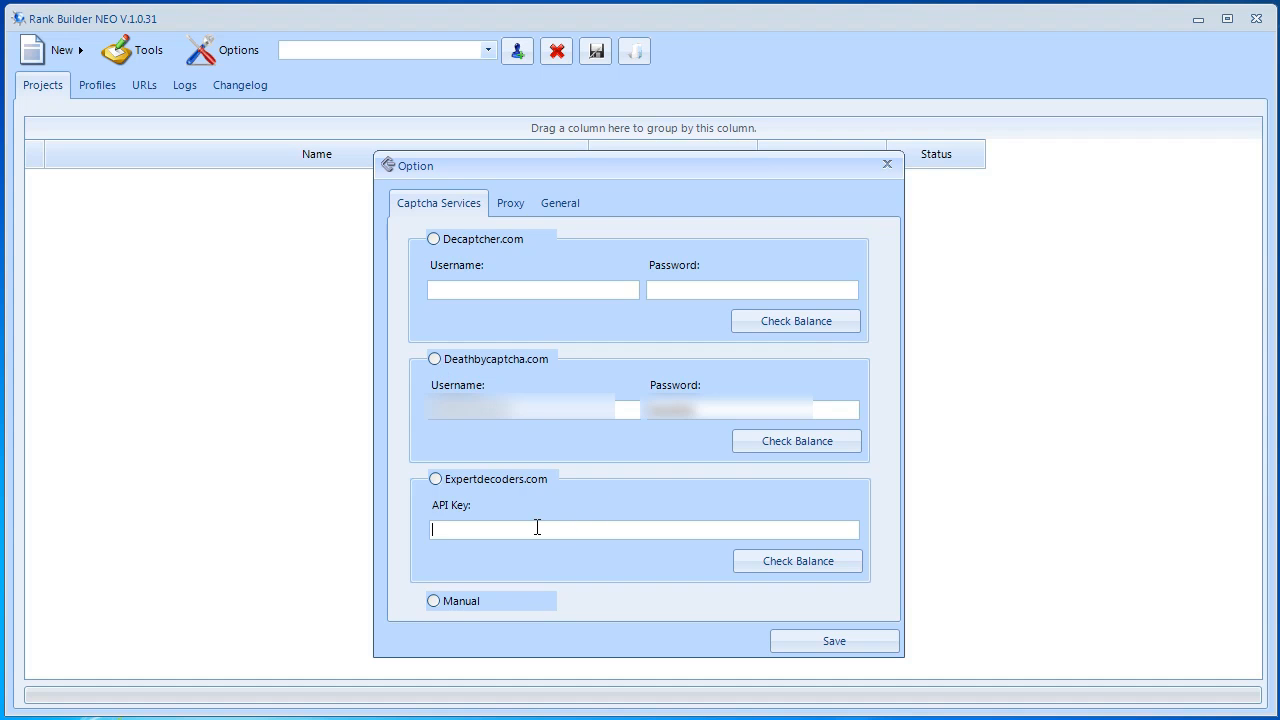
mouse_move(640, 606)
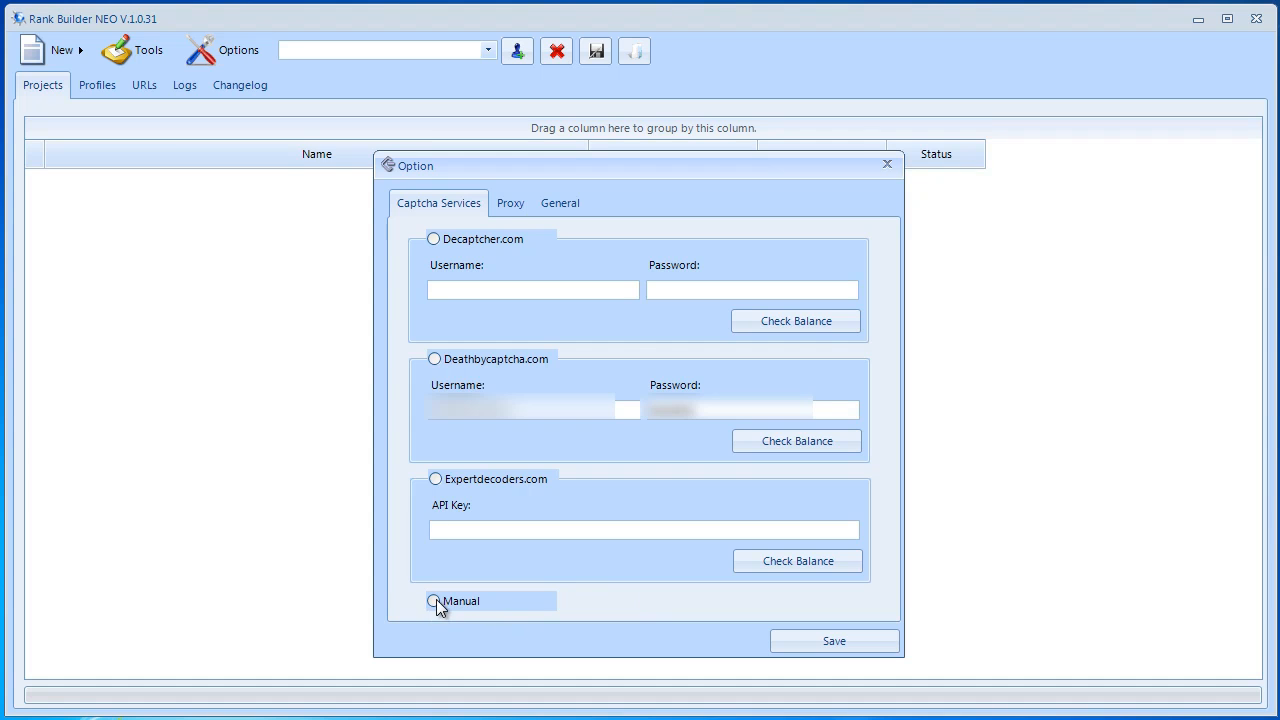
click(643, 530)
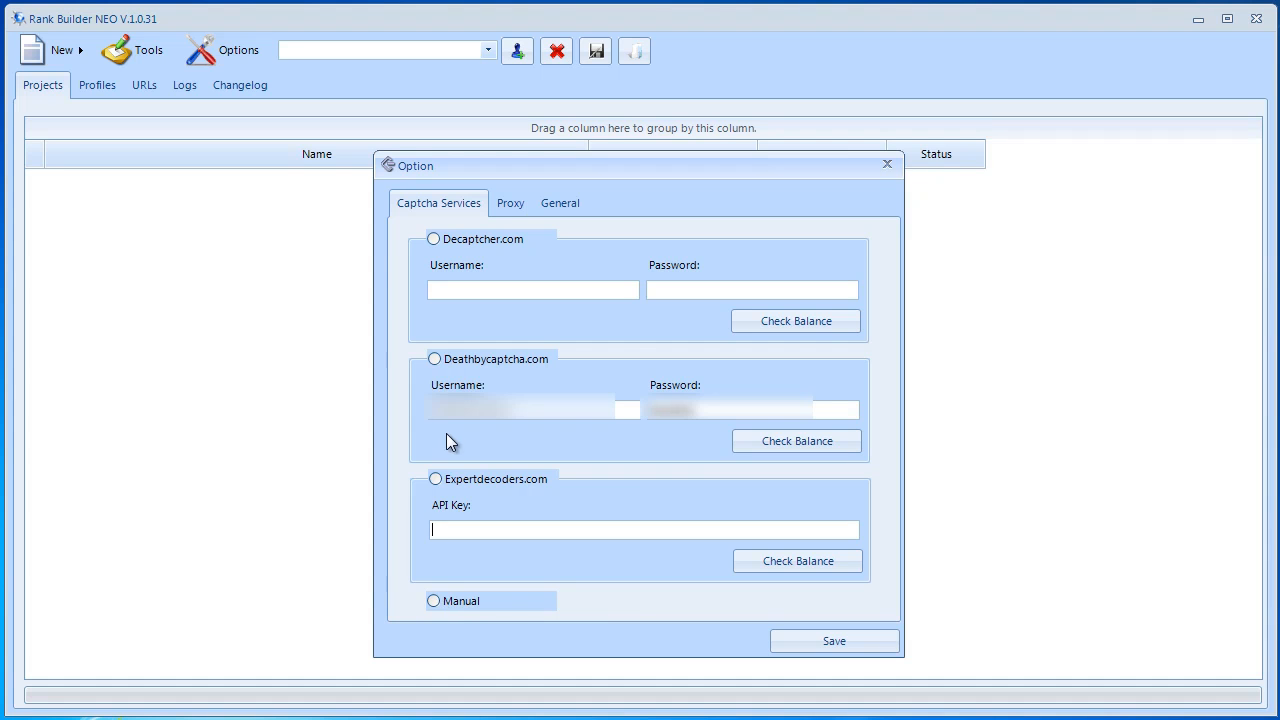
mouse_move(400, 358)
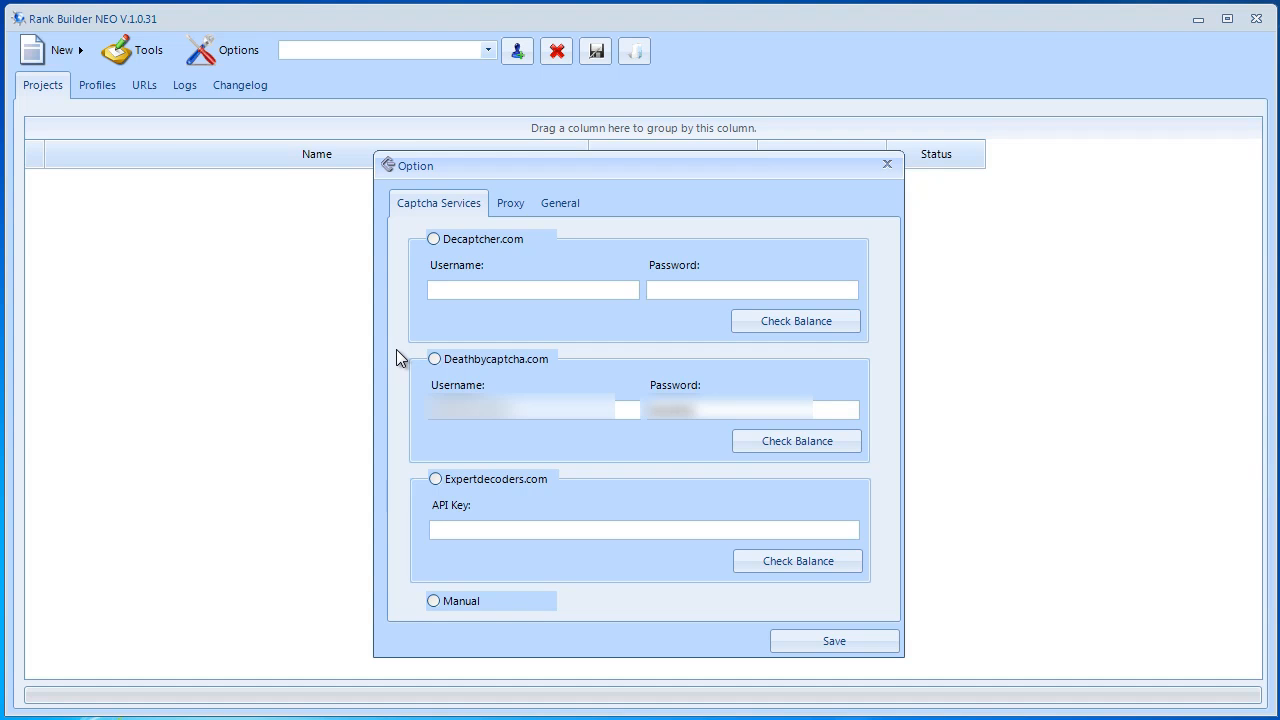
click(643, 529)
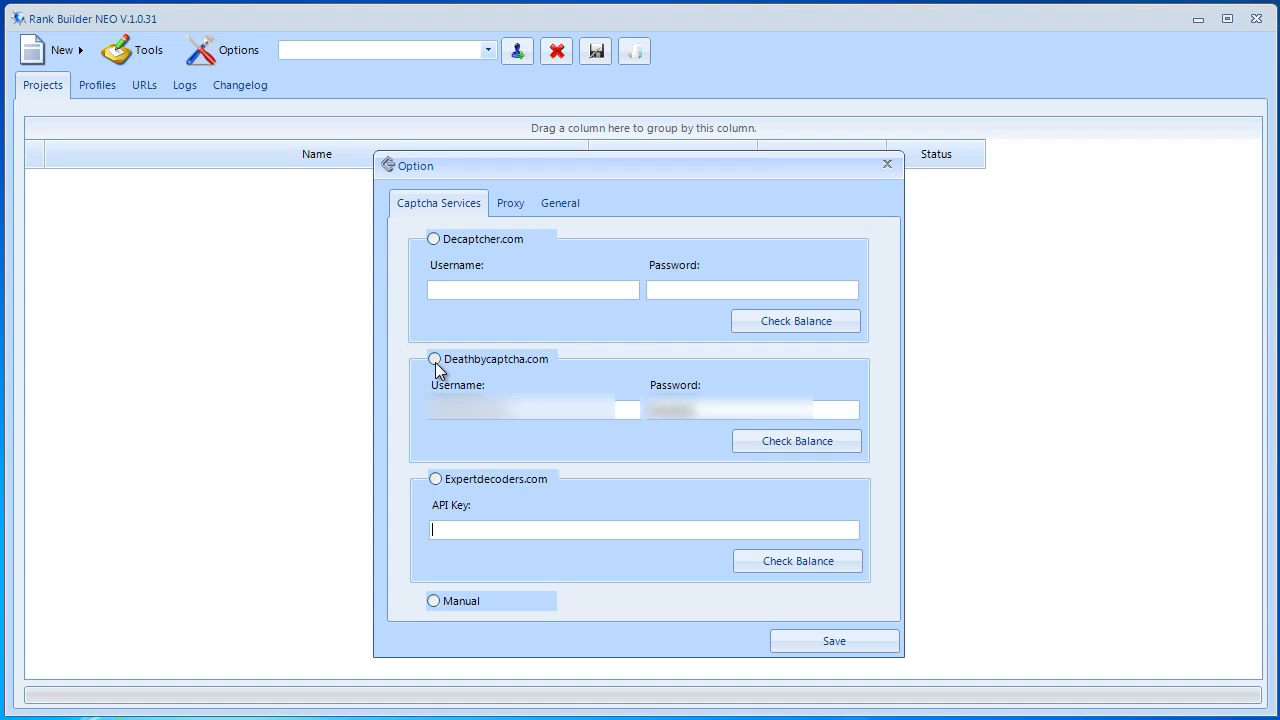
Select Deathbycaptcha.com and check its account balance of 151.17862.
click(434, 358)
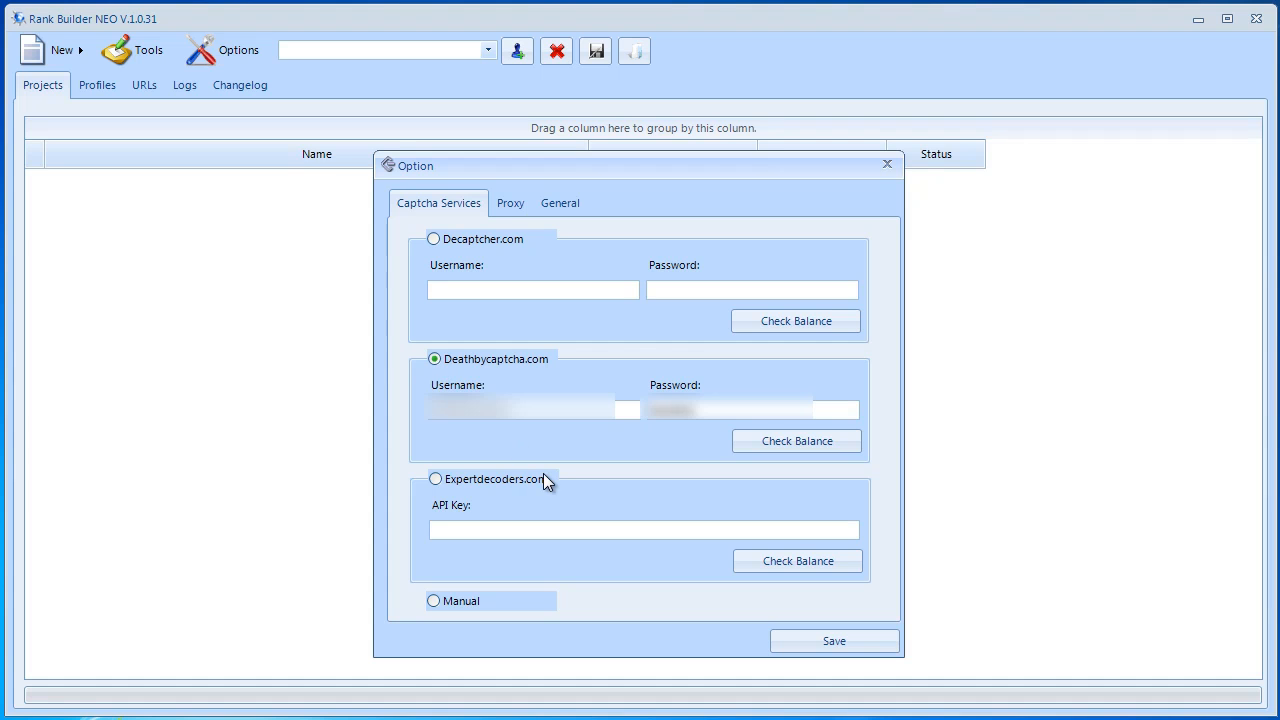
mouse_move(630, 471)
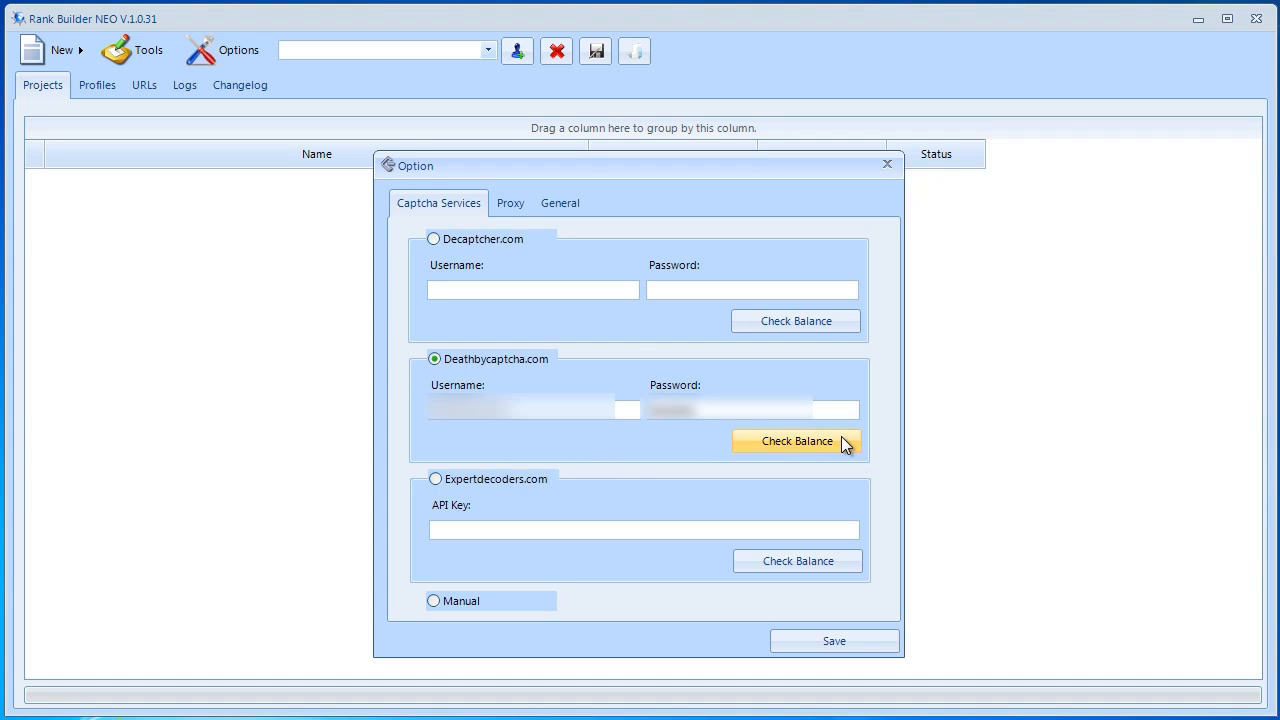
click(796, 441)
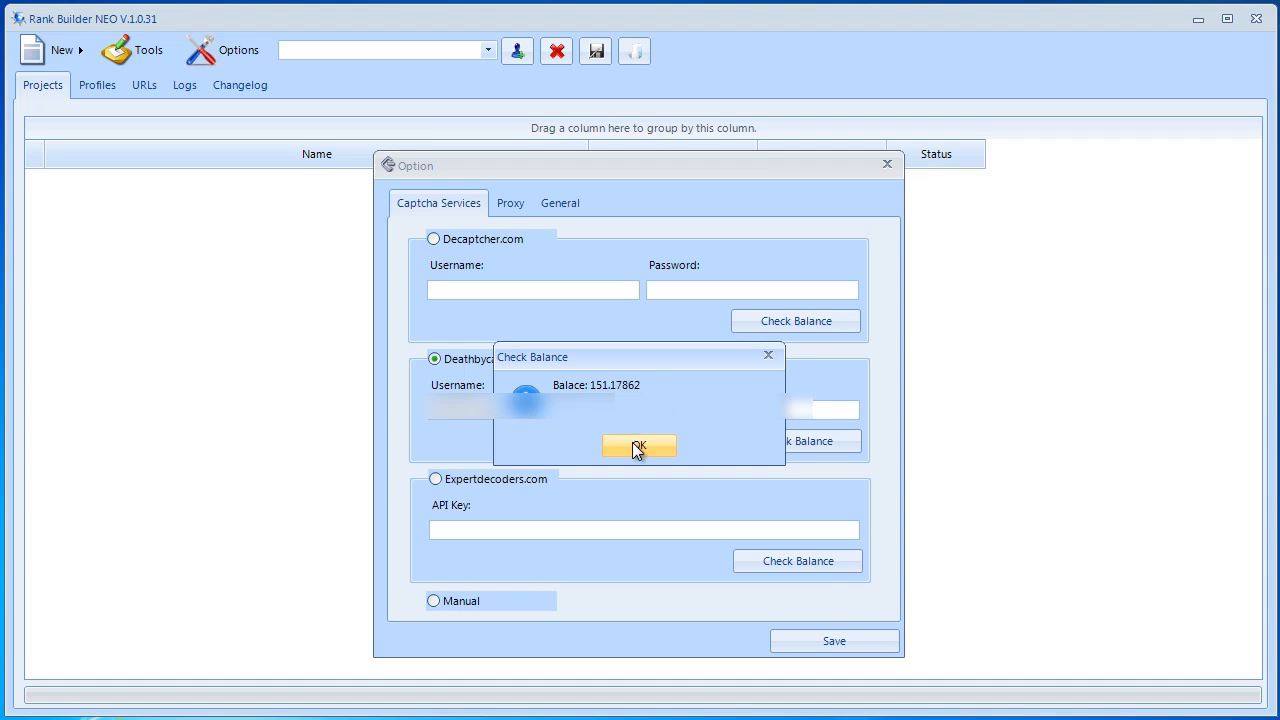
click(639, 446)
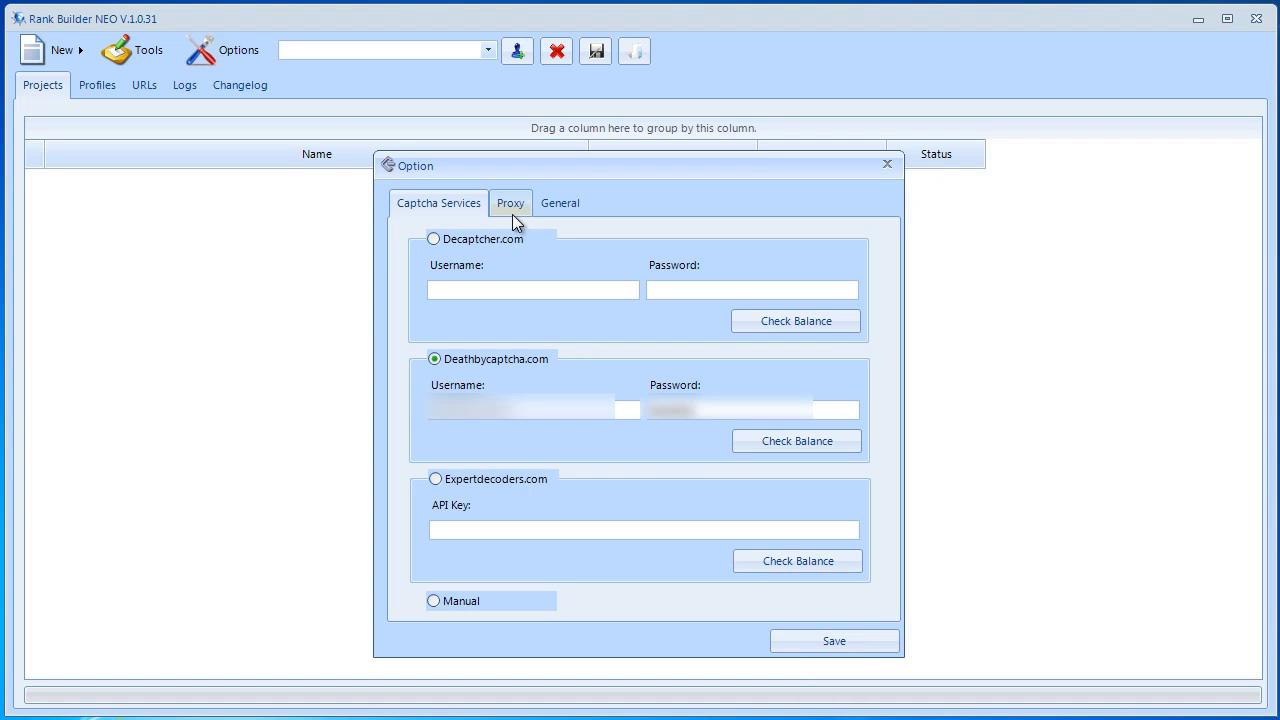
On the Proxy tab, toggle Enable Proxy on, then leave it unchecked.
click(510, 202)
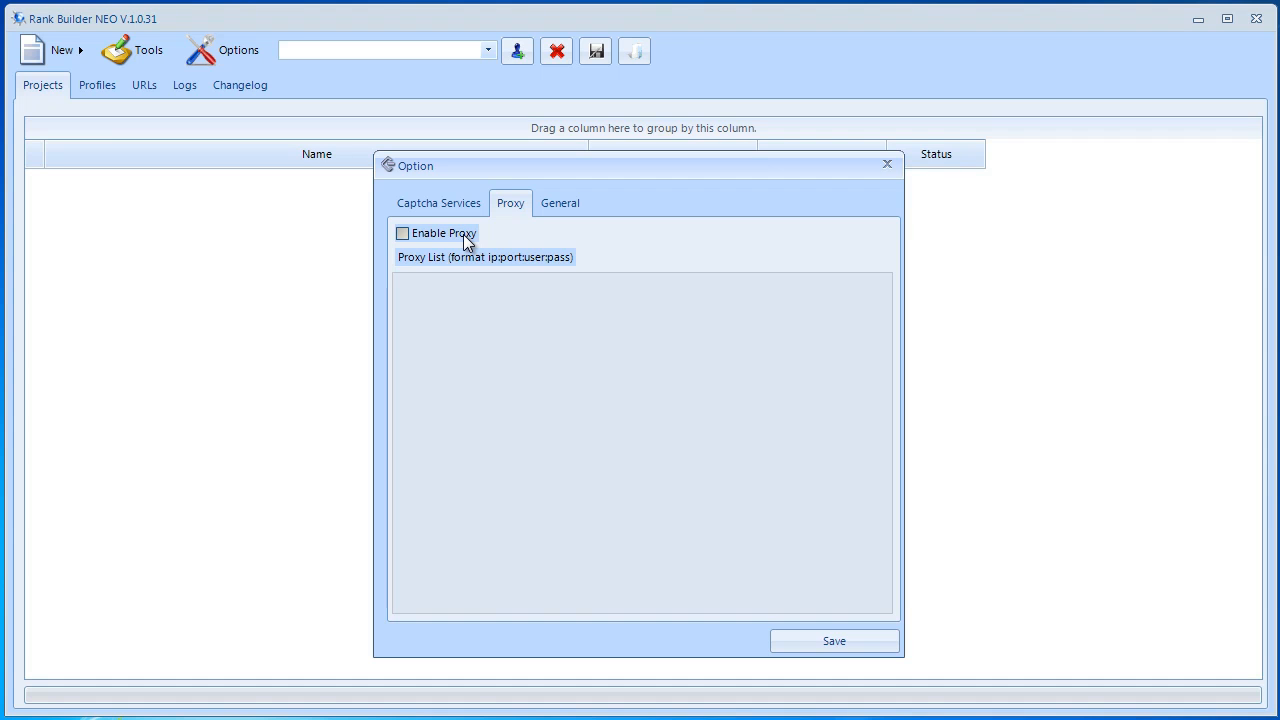
click(402, 233)
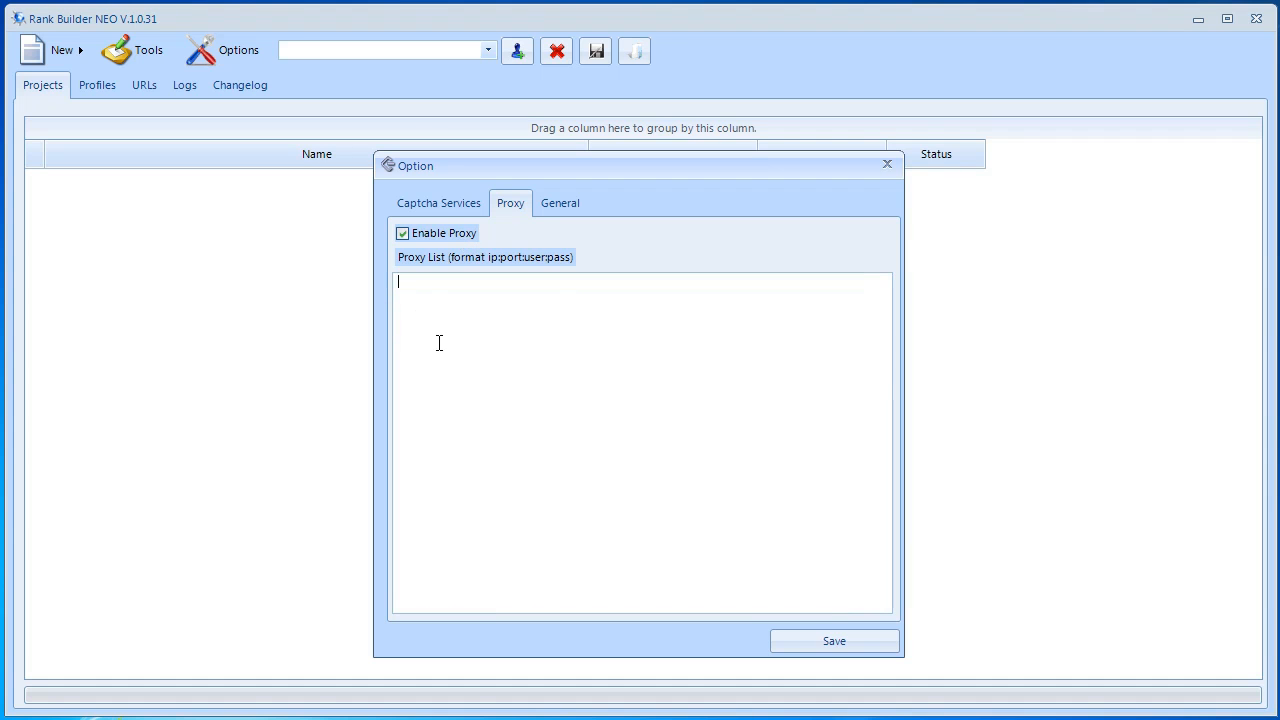
mouse_move(527, 264)
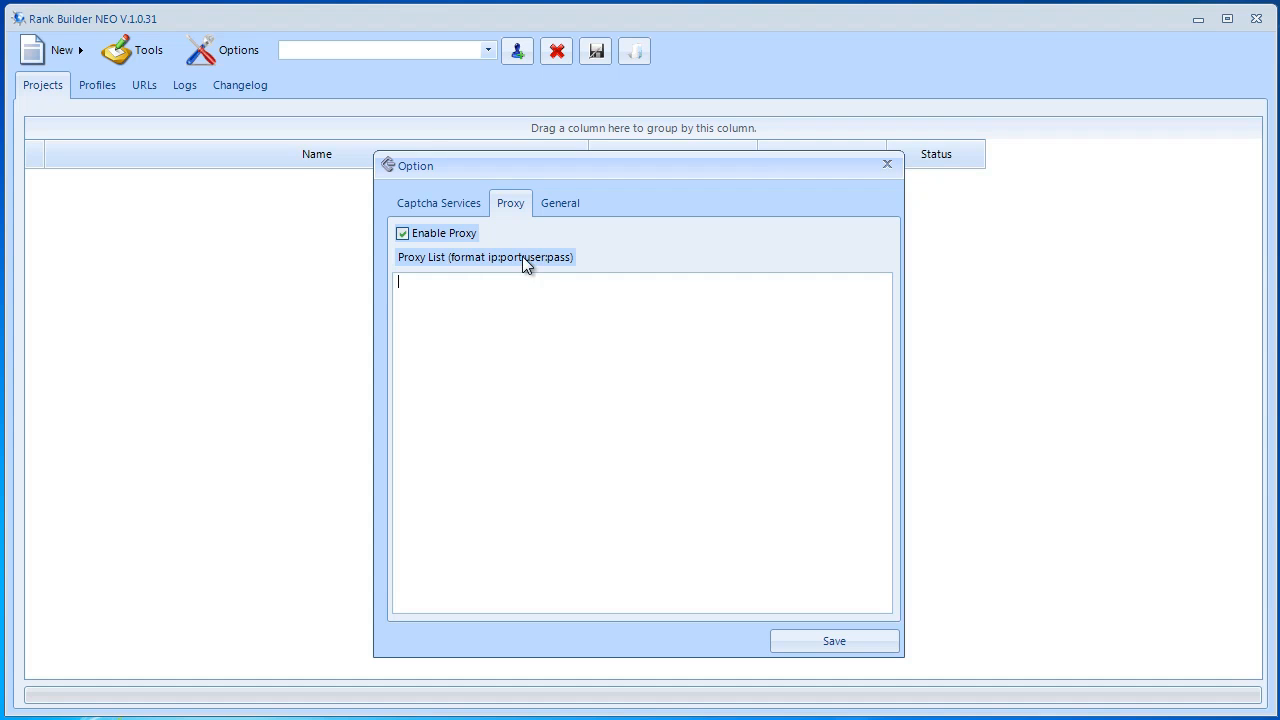
mouse_move(561, 278)
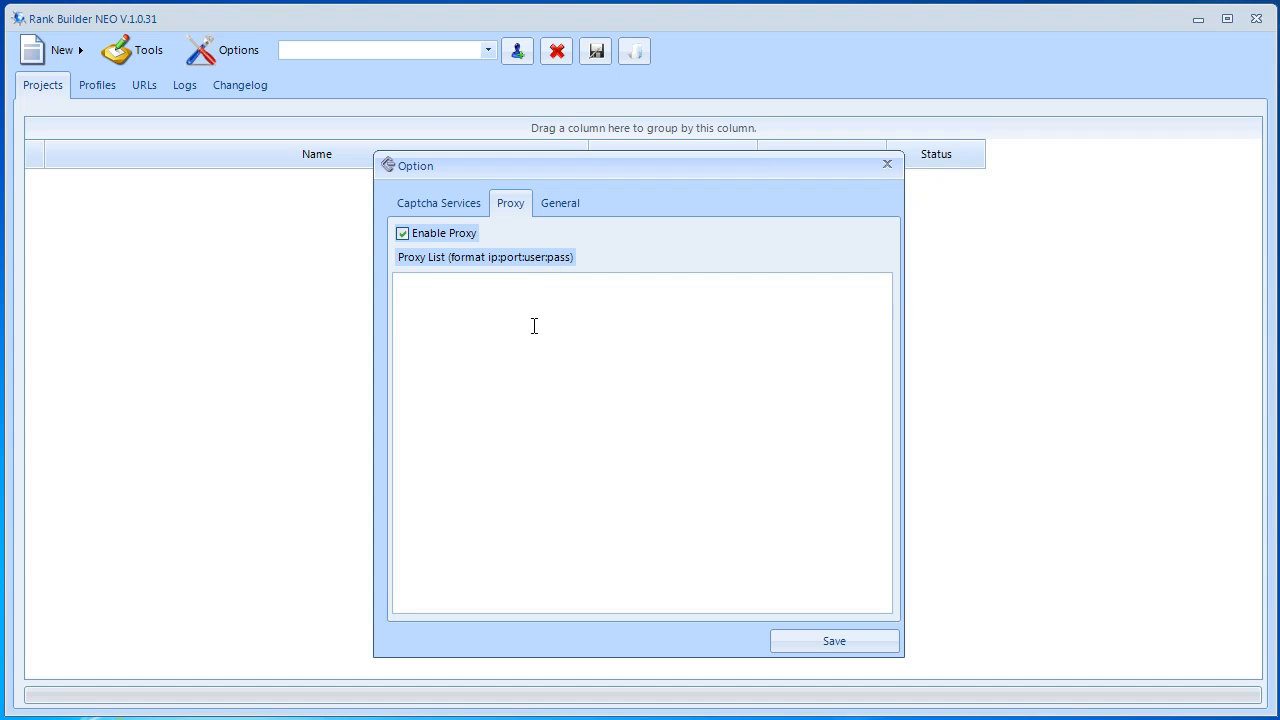
mouse_move(461, 355)
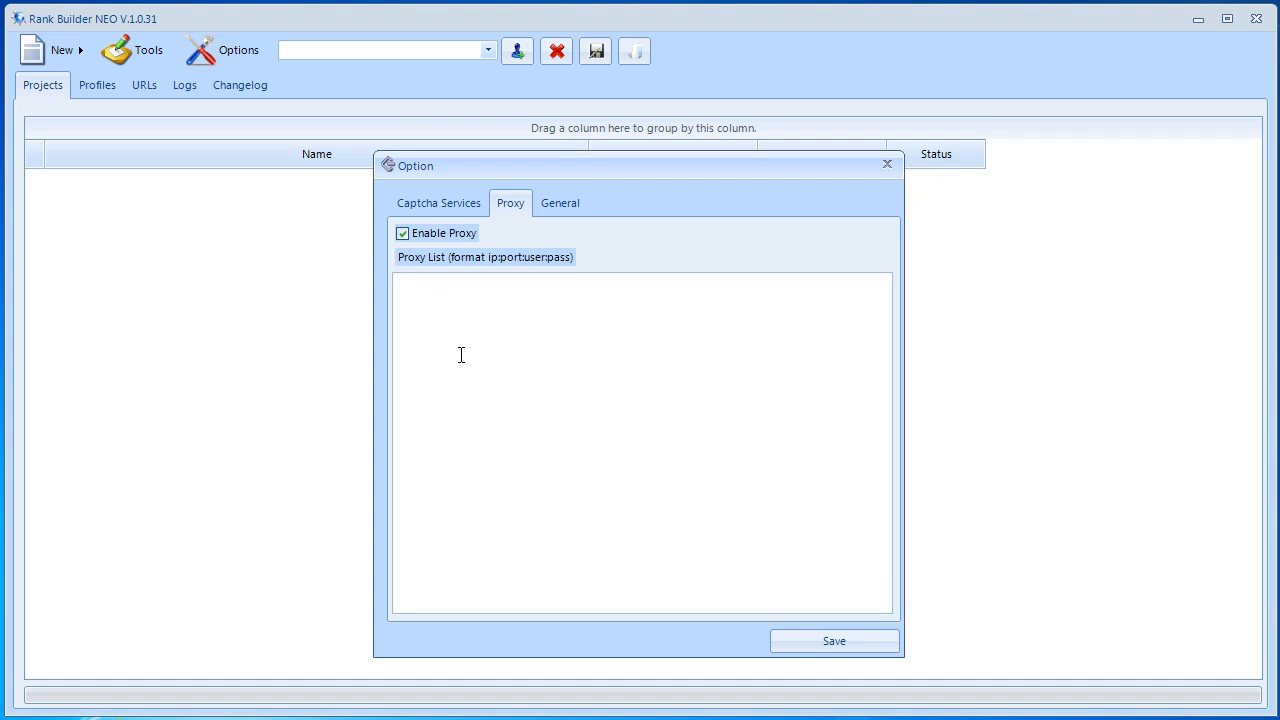
mouse_move(651, 488)
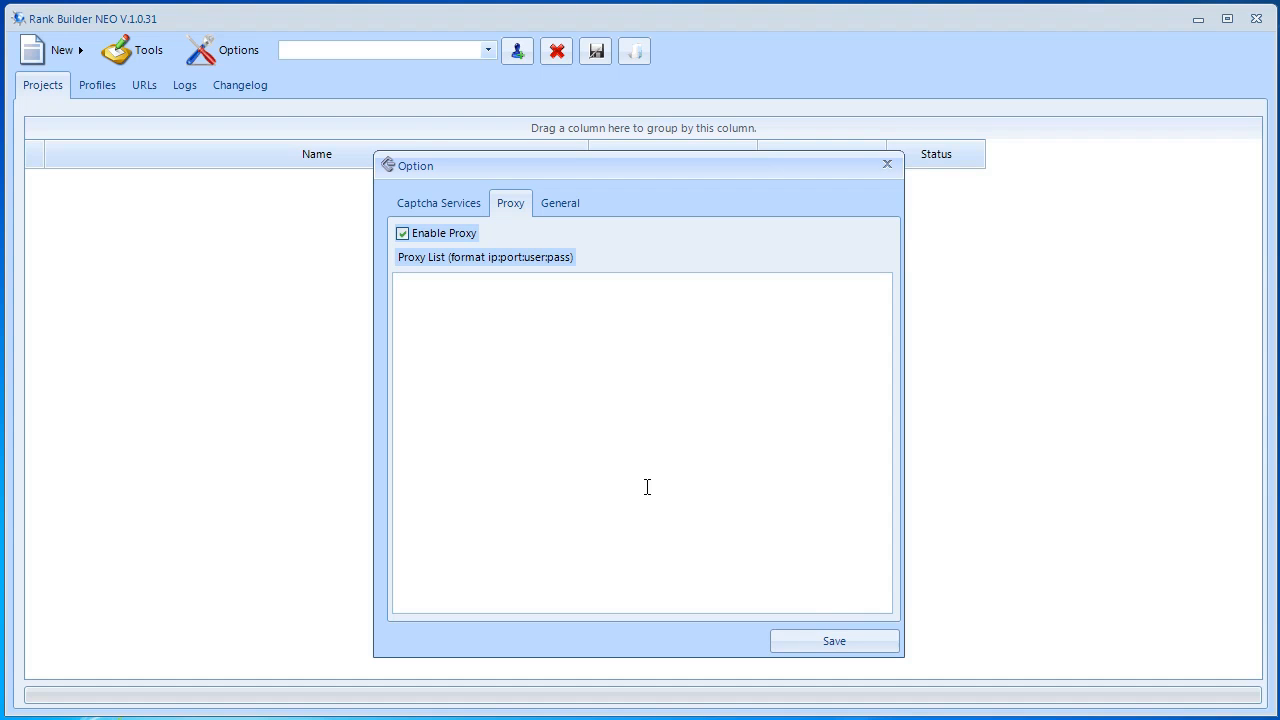
click(402, 232)
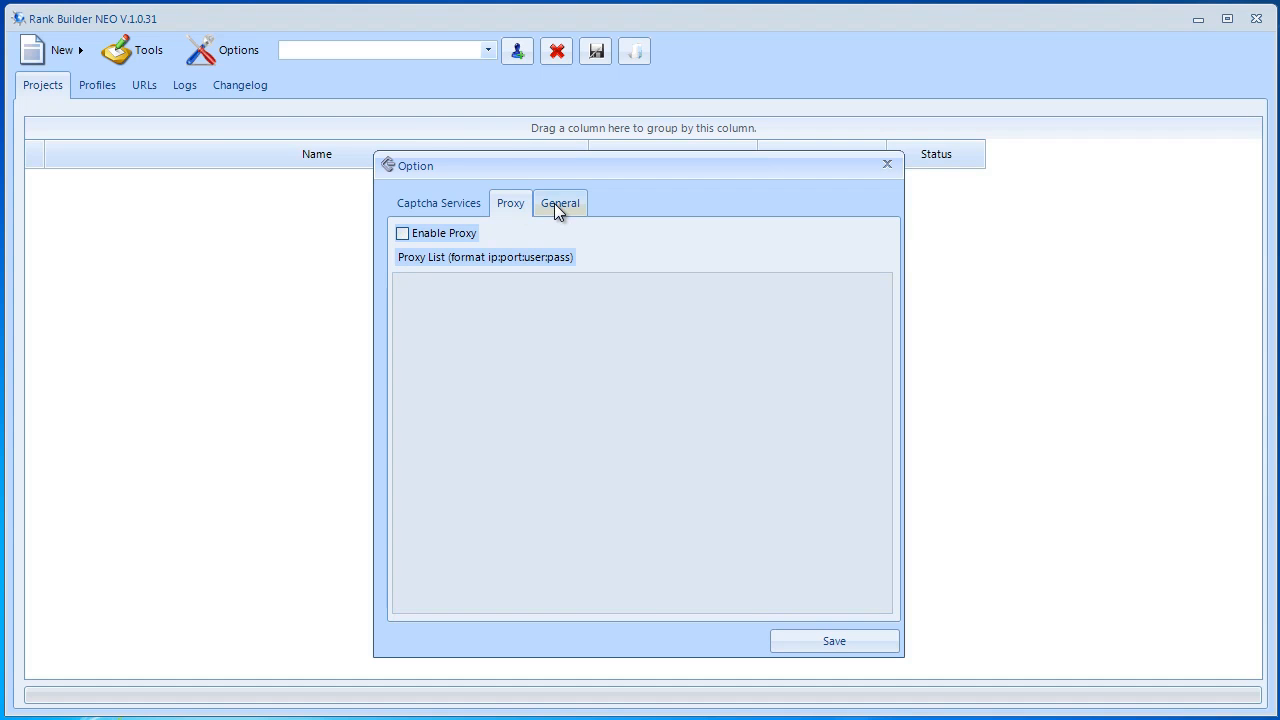
mouse_move(555, 205)
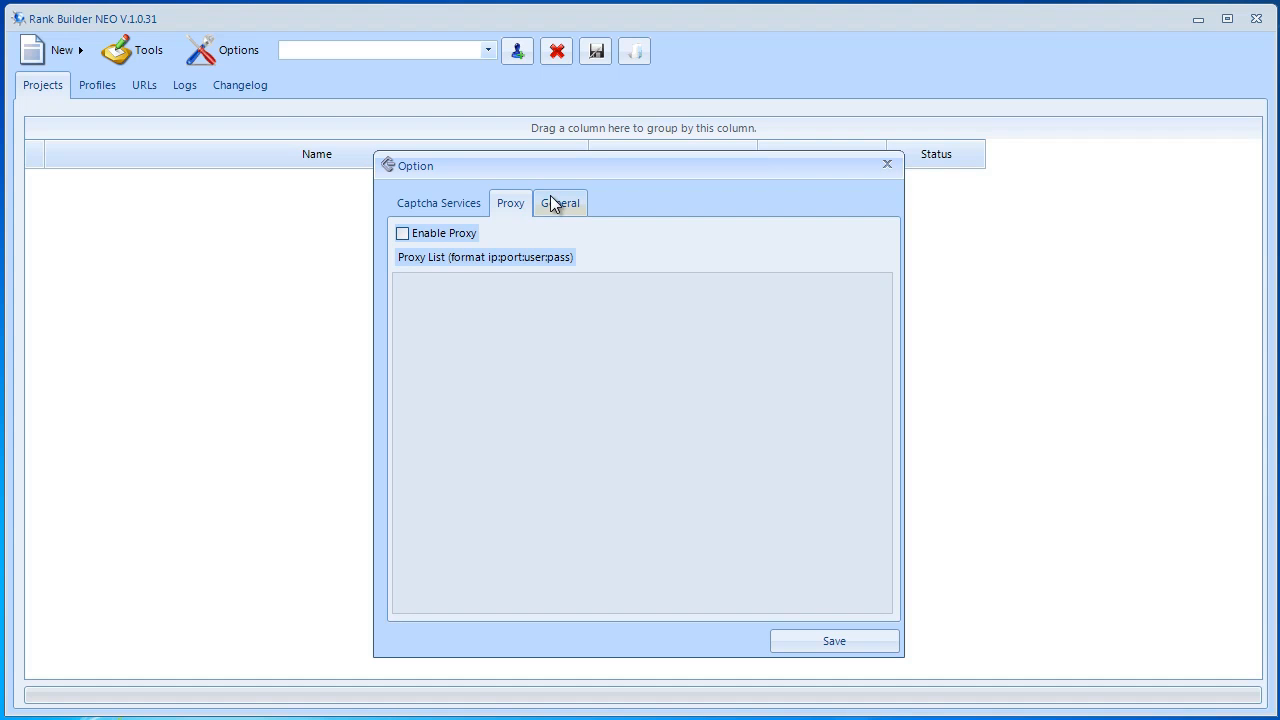
On the General tab, enter 15 for Max Thread and start editing Max AutoRetry.
click(560, 202)
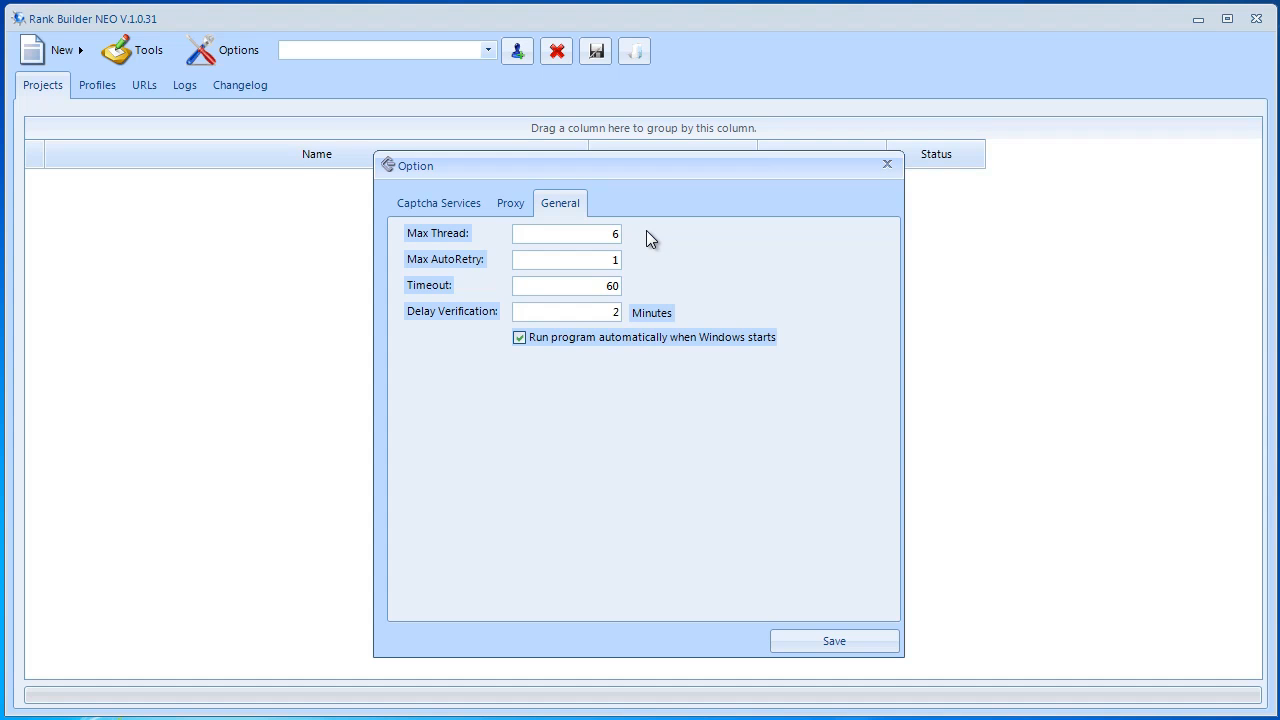
click(567, 233)
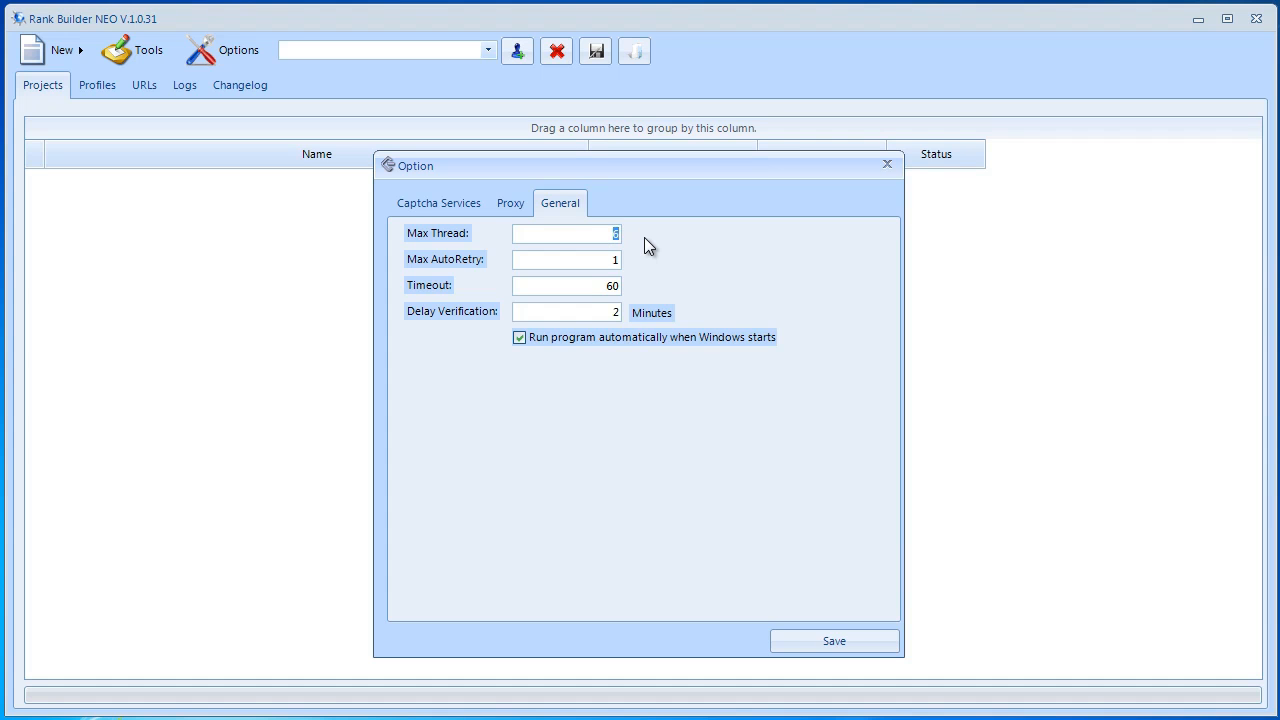
text(15)
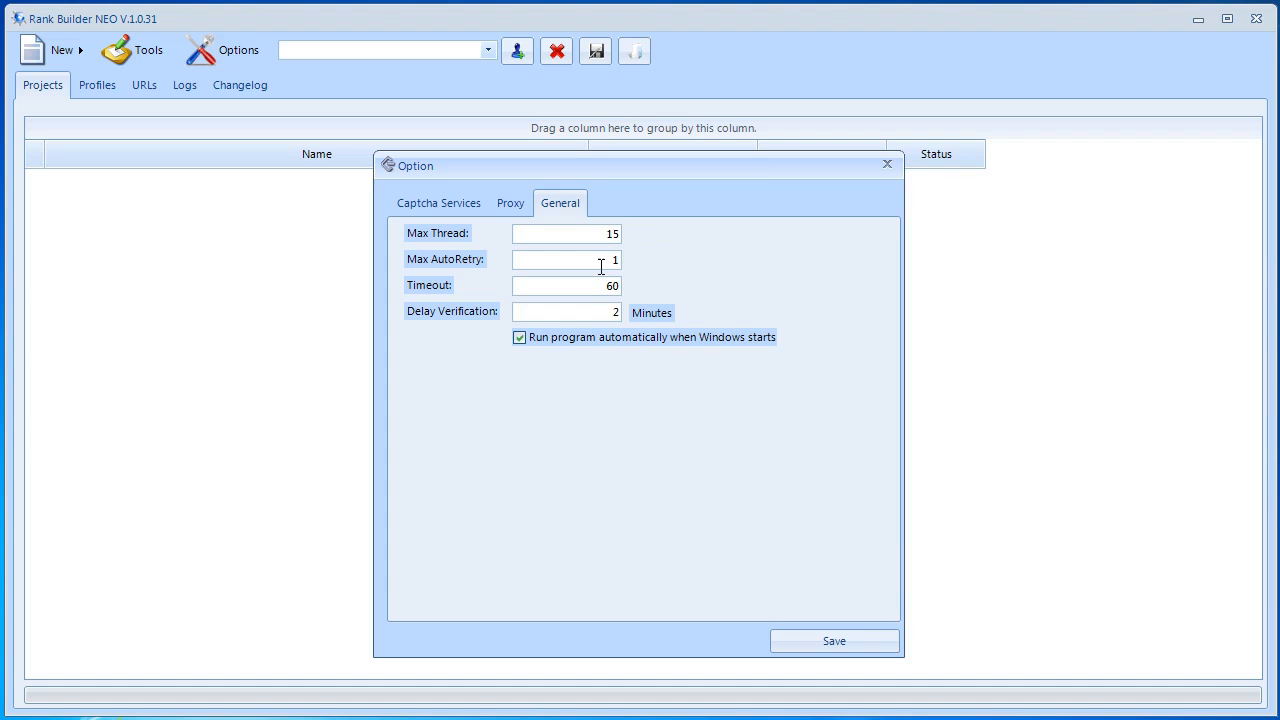
click(567, 233)
text(3)
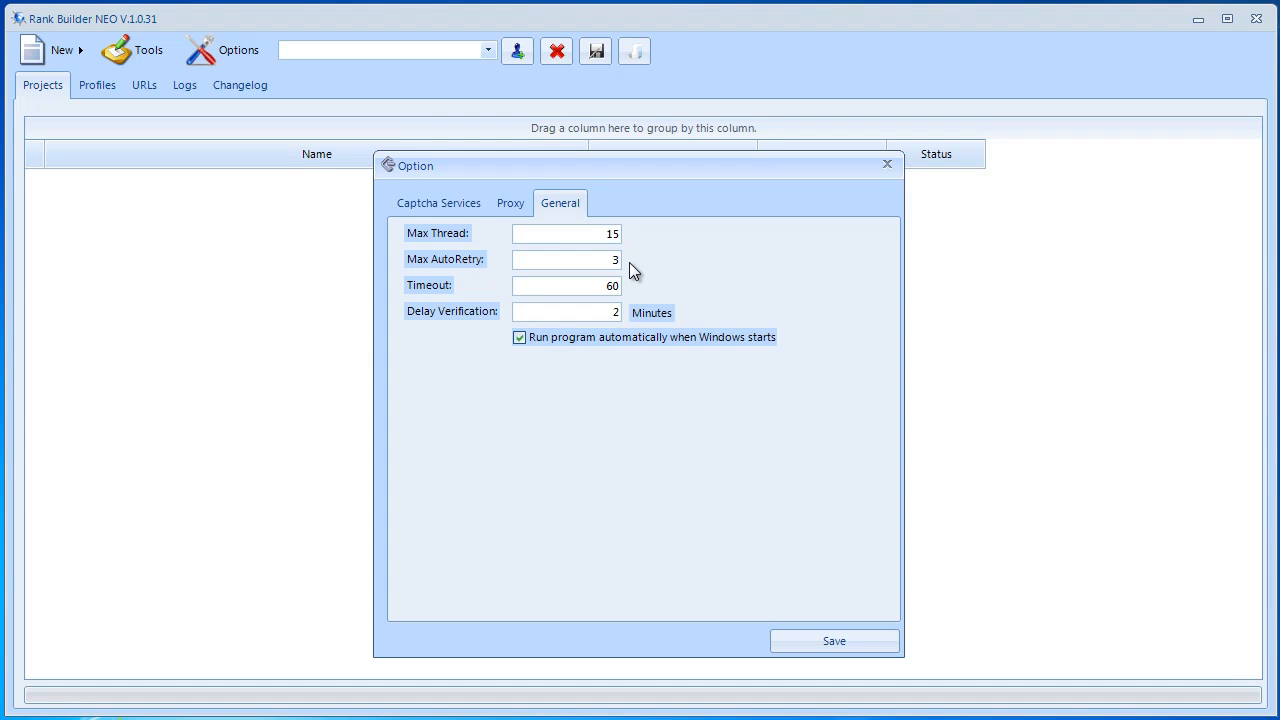
click(566, 259)
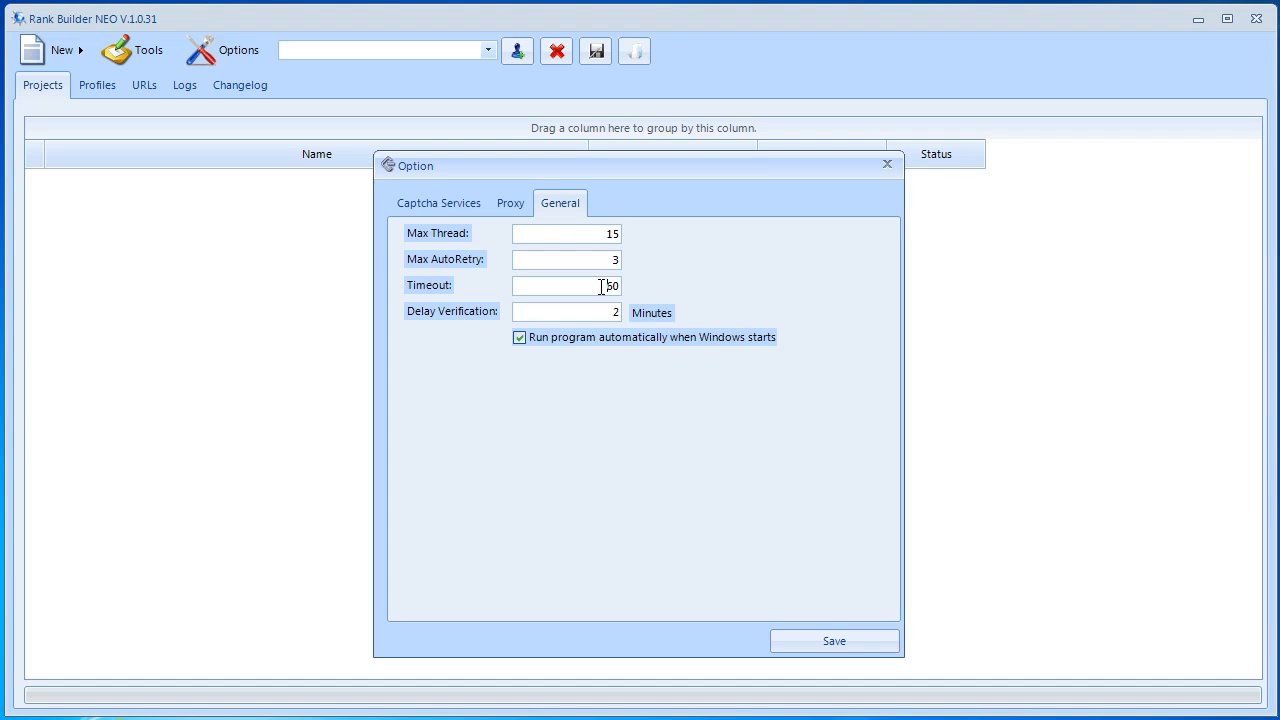
text(60)
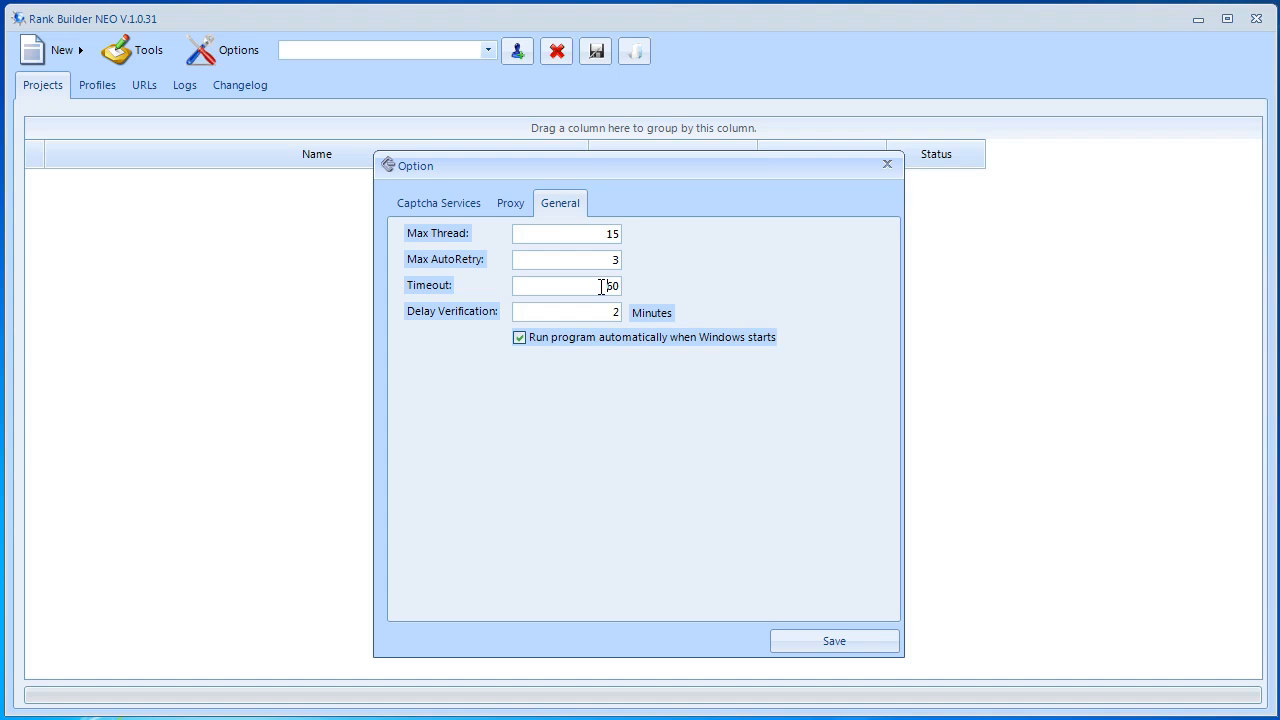
text(6)
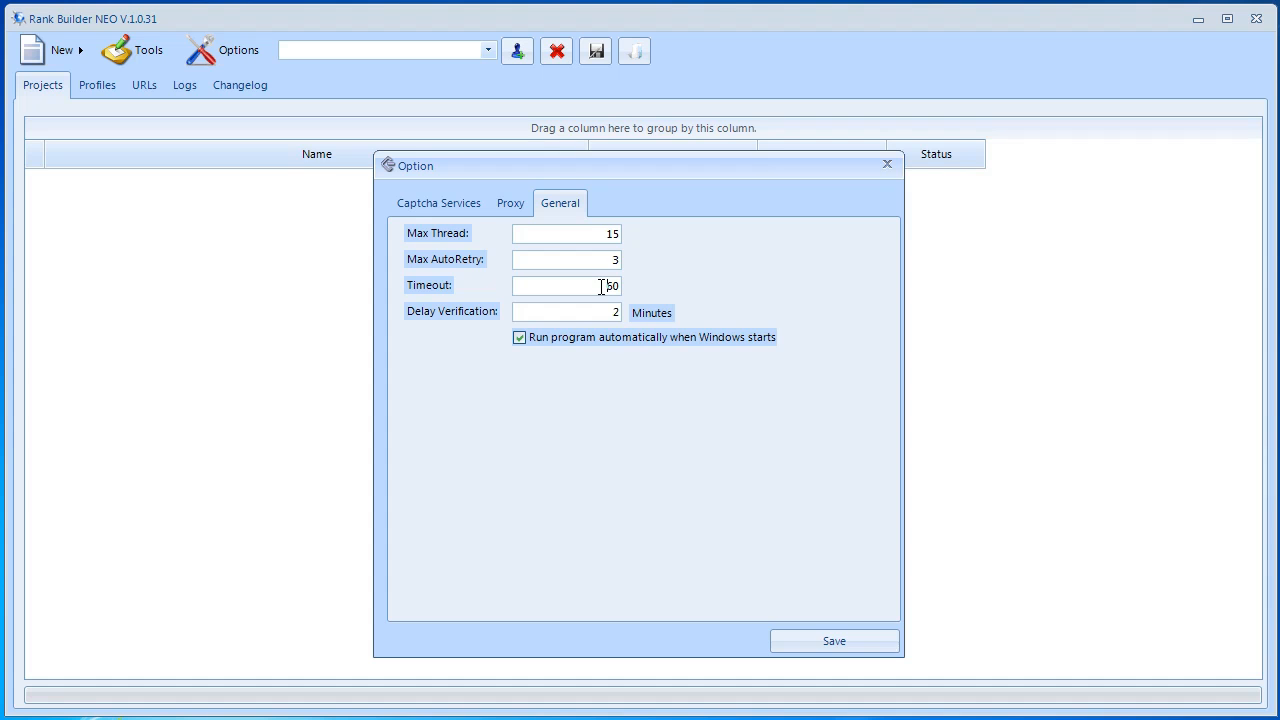
text(60)
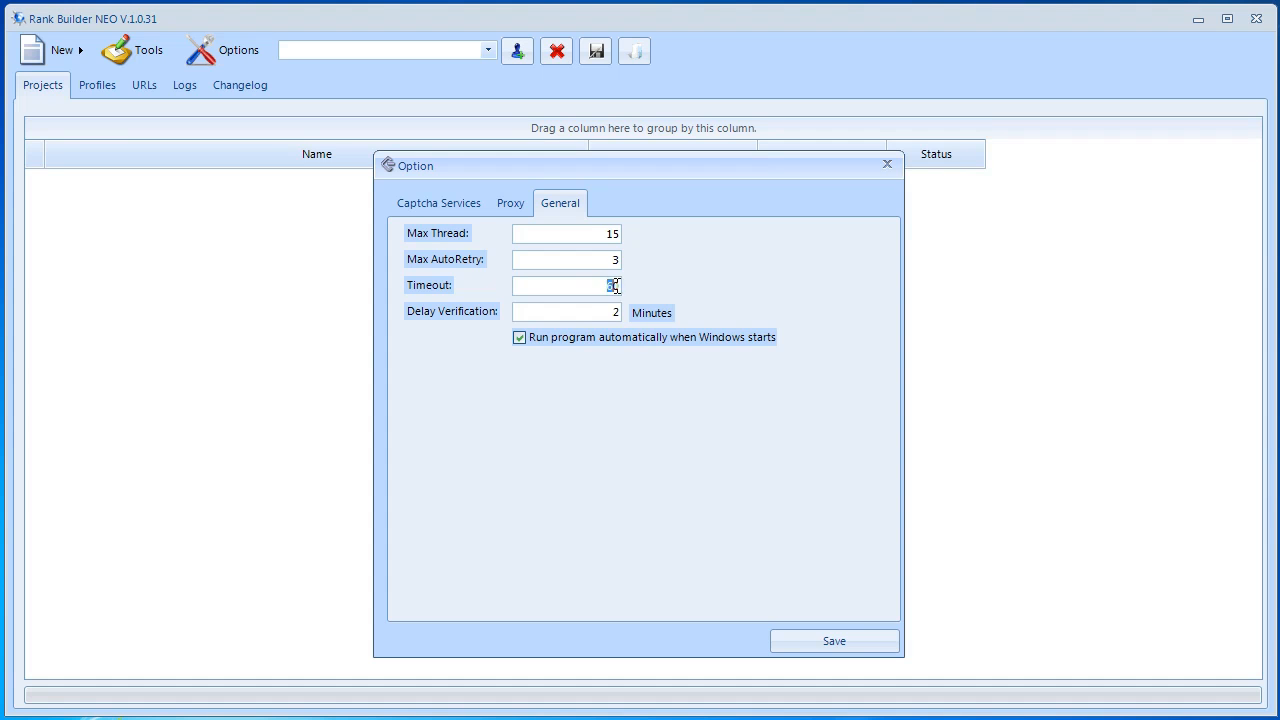
text(60)
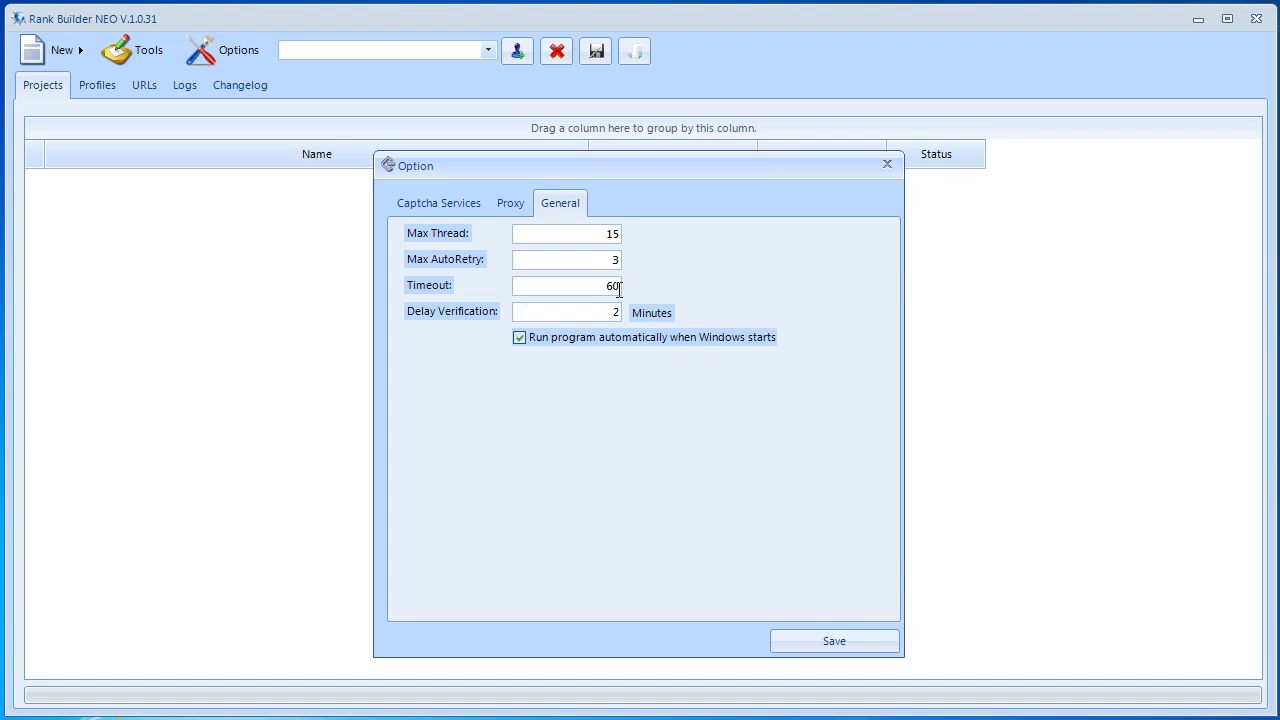
mouse_move(698, 305)
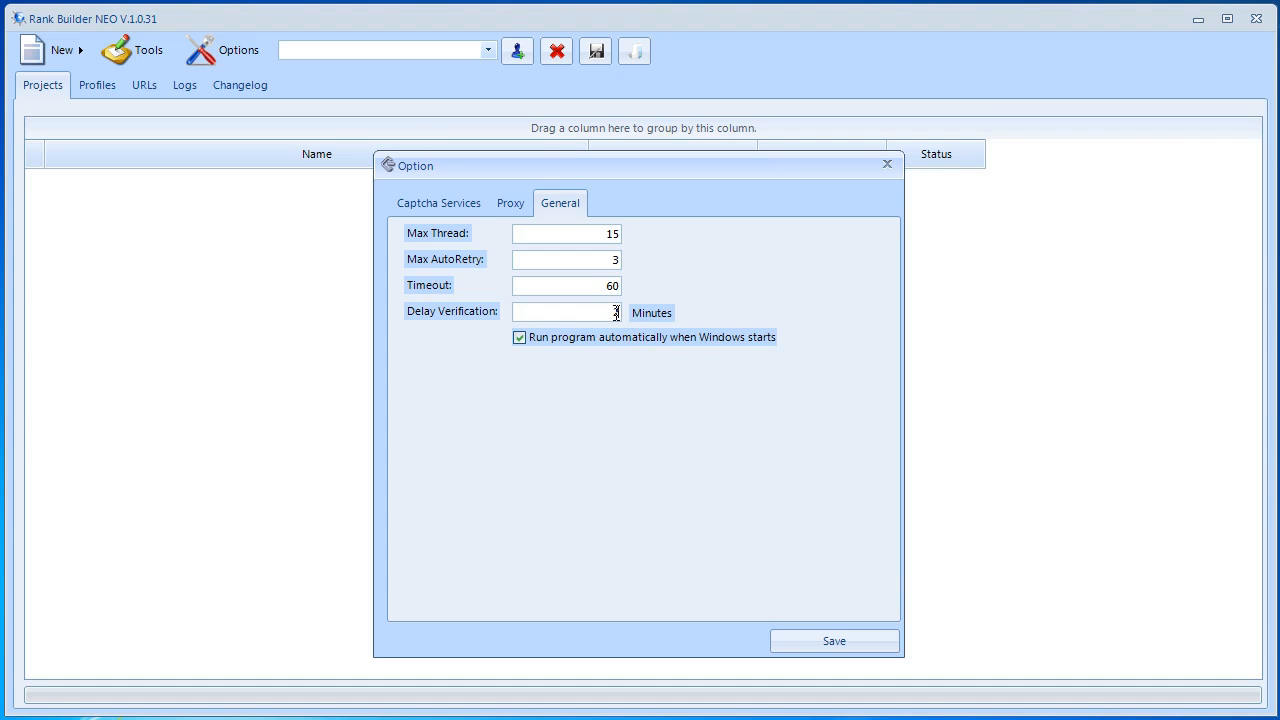
text(2)
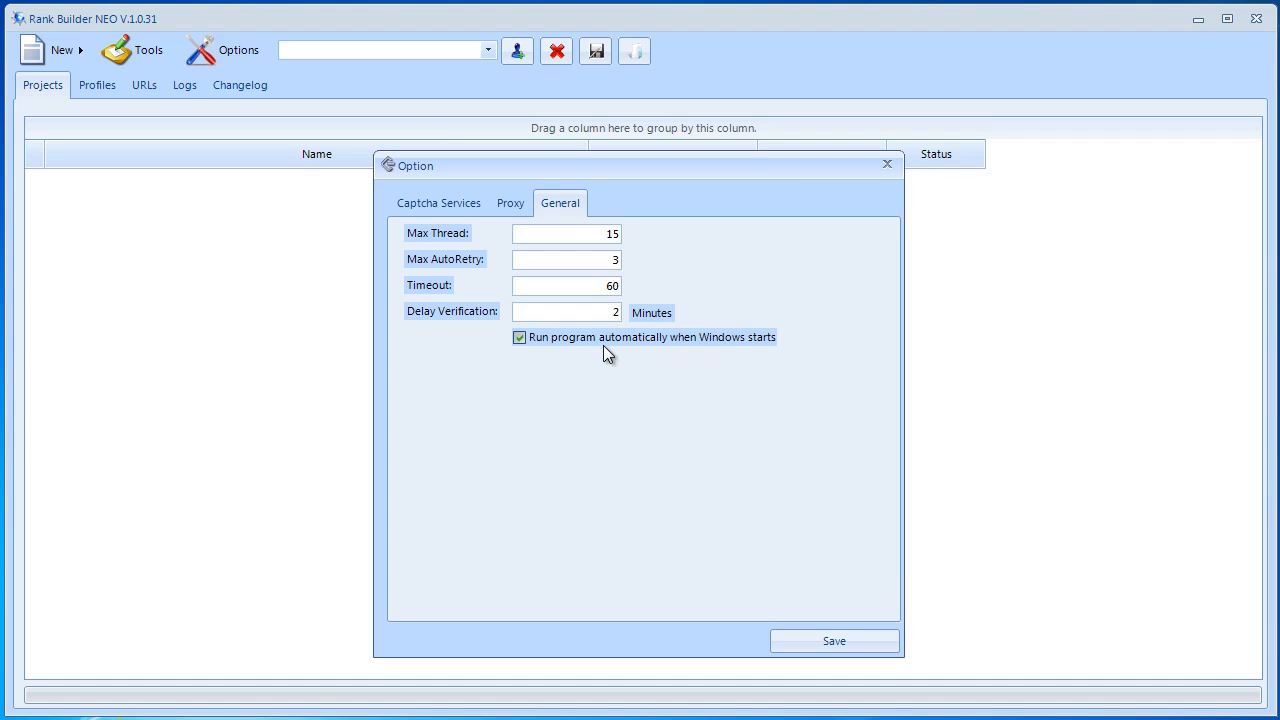
Finish editing the general option field, then save and close the Option dialog.
click(567, 312)
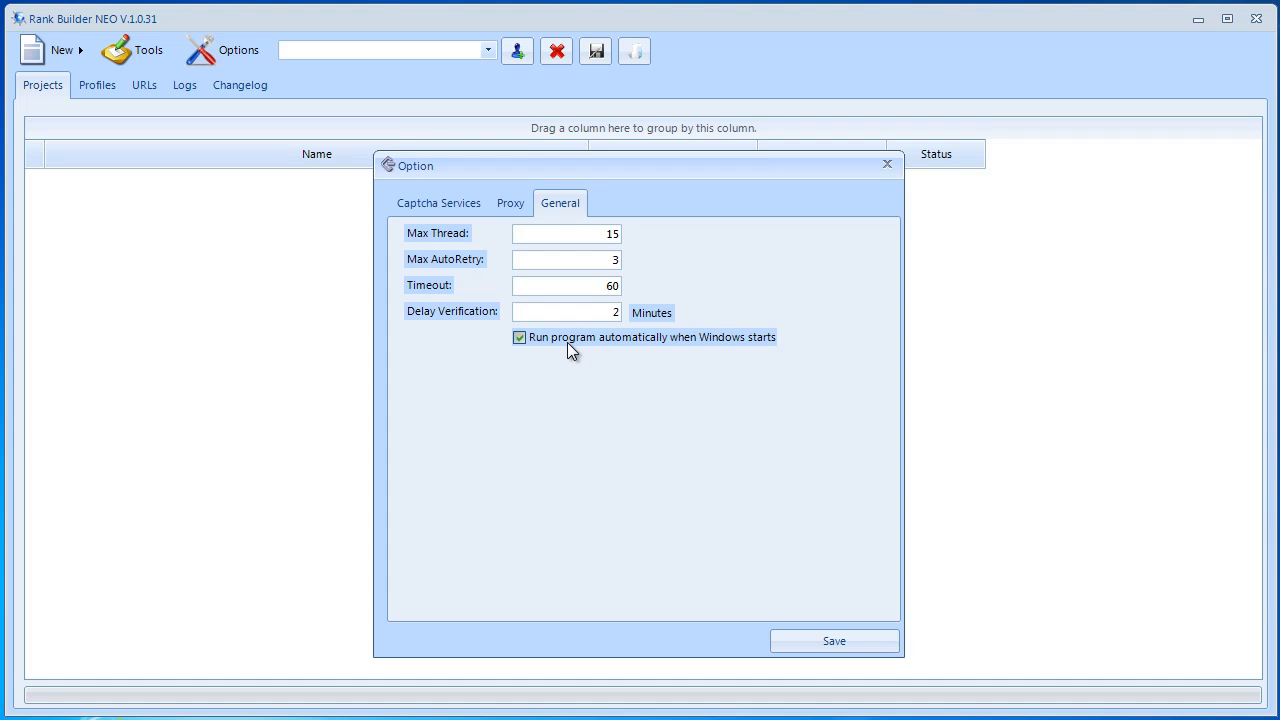
mouse_move(558, 350)
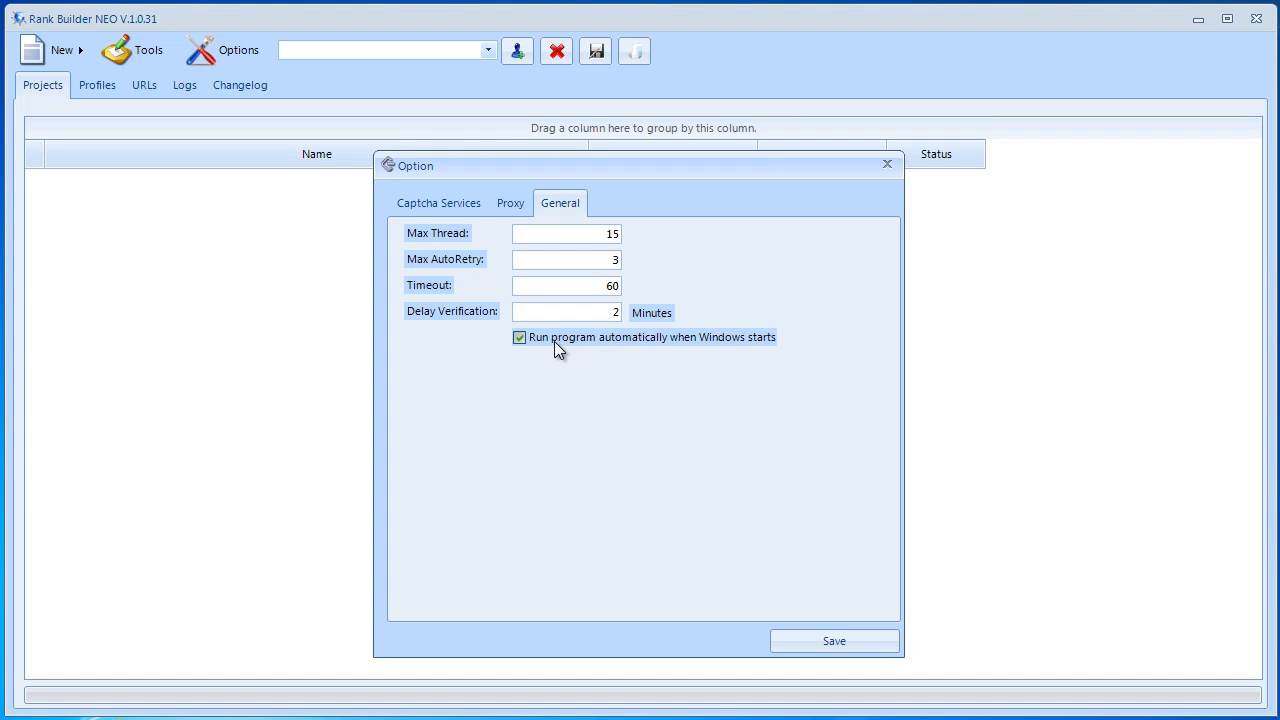
click(566, 312)
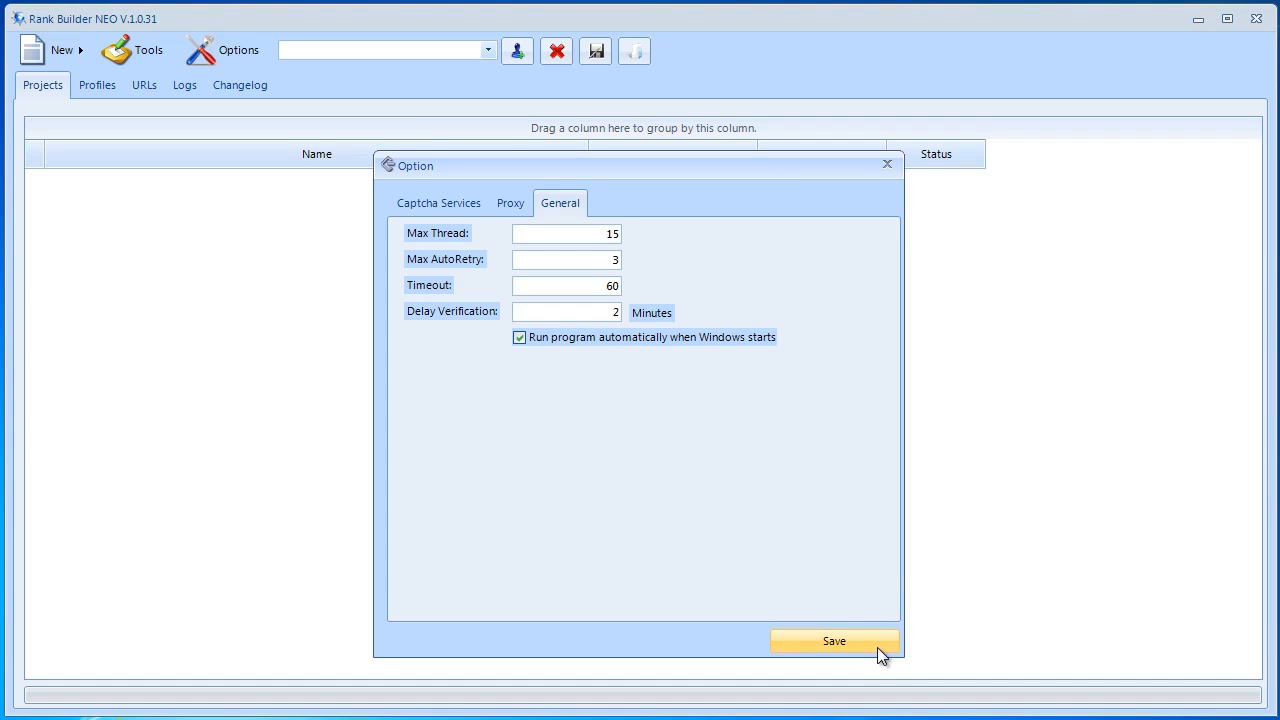
click(834, 641)
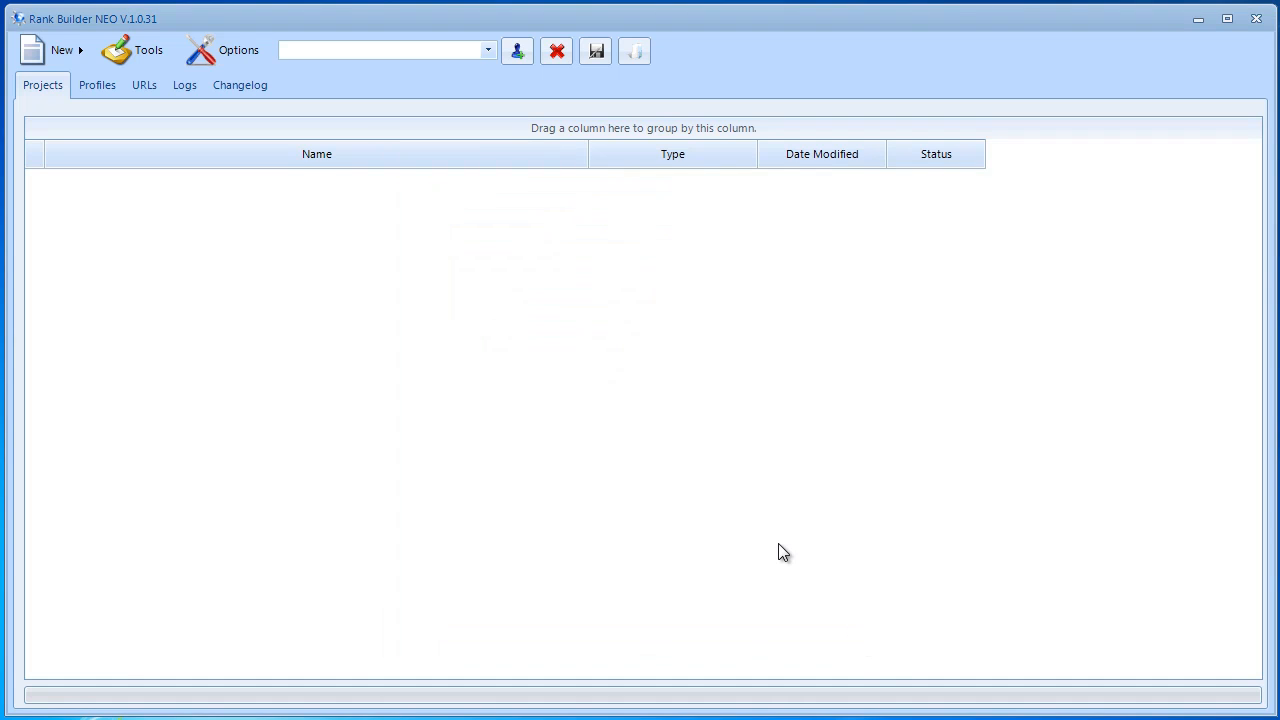